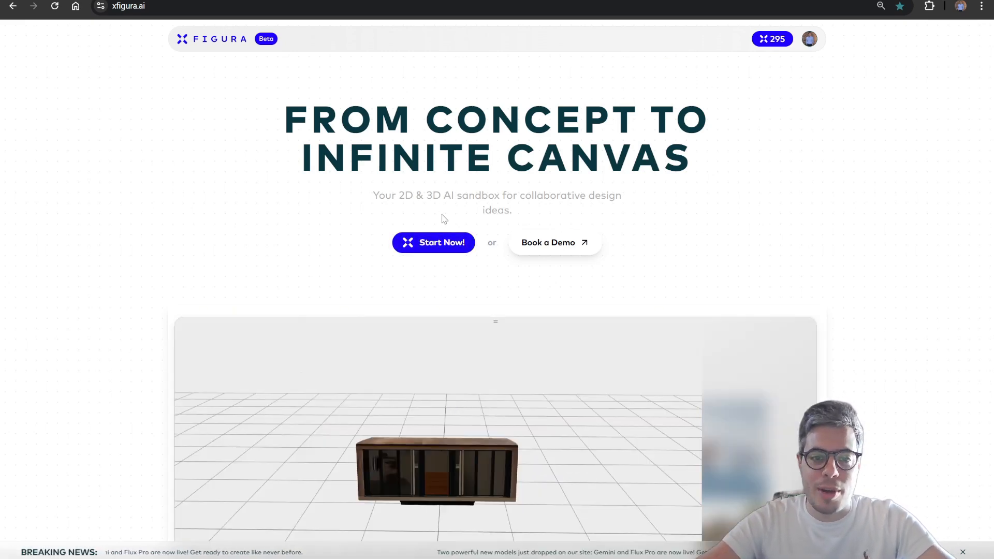
- Enter the xFigura project dashboard from the landing page using Start Now
left_click(433, 242)
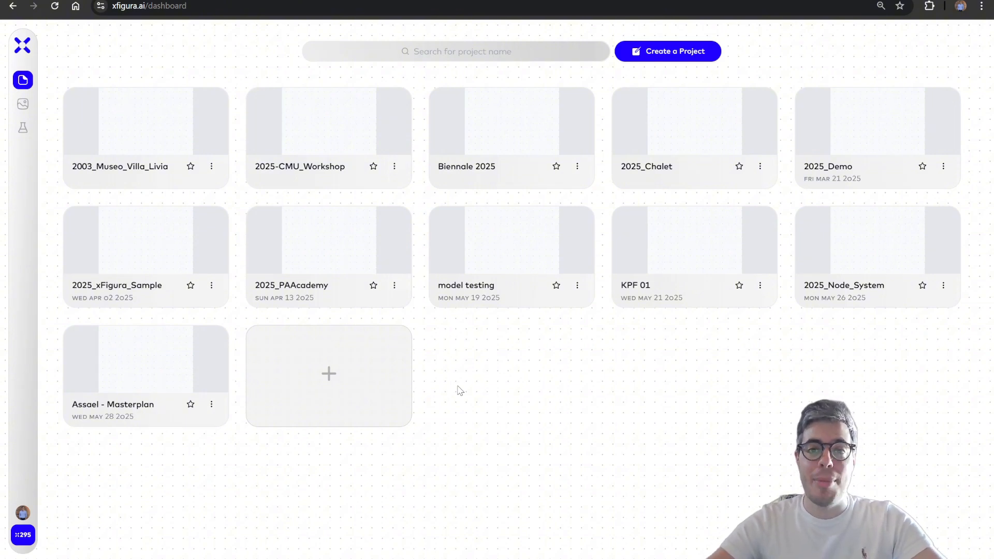
mouse_move(785, 357)
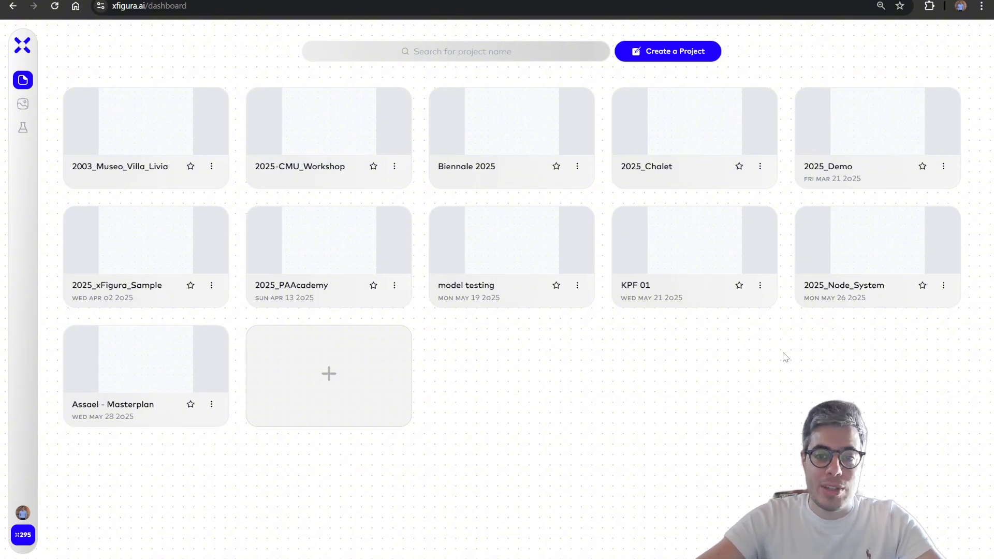
mouse_move(493, 376)
type("demo")
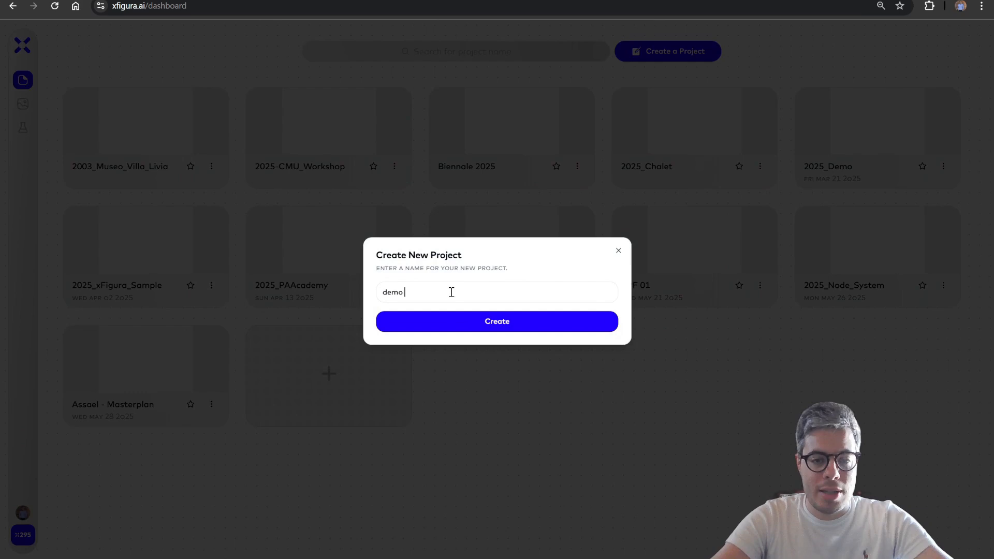
- Create a new project named 'demo live'
type("live")
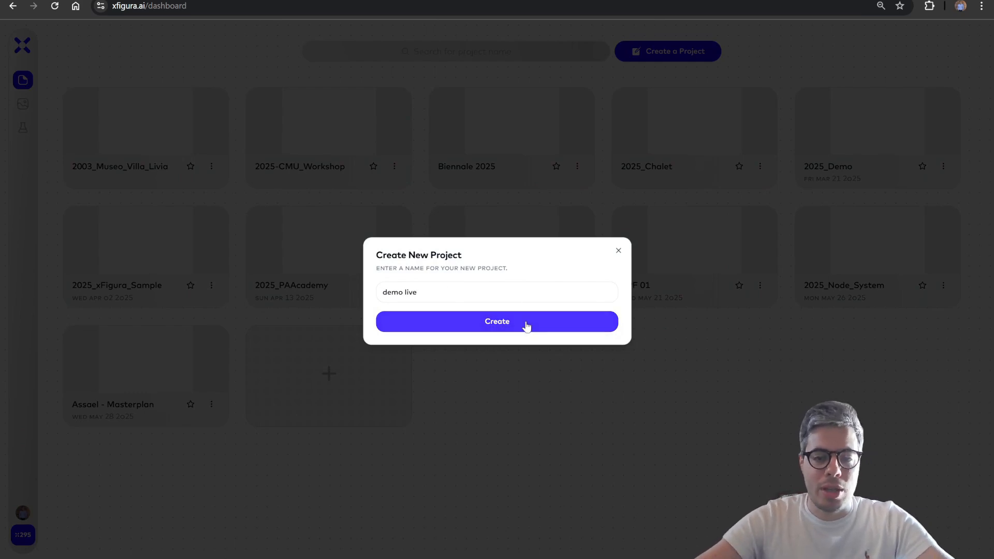
left_click(496, 322)
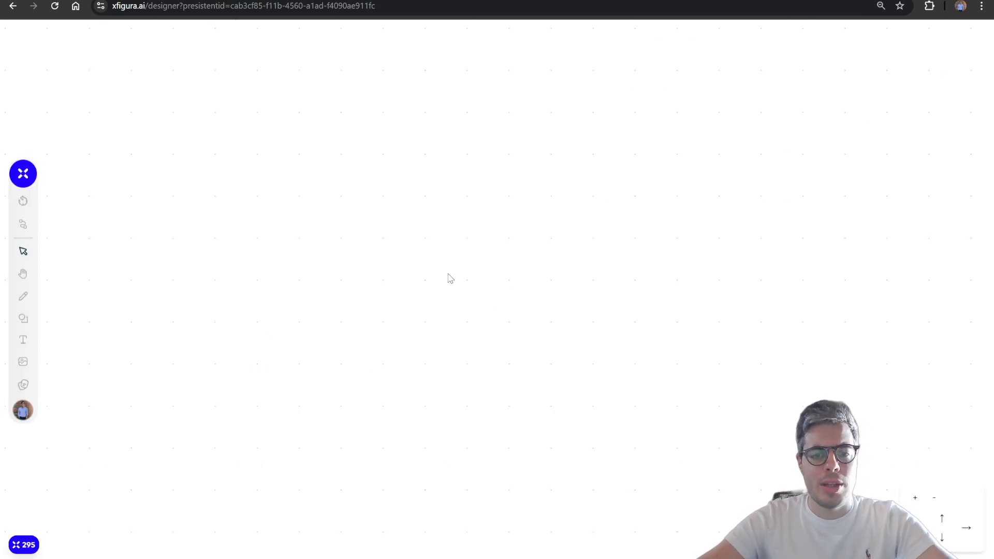
- Load the sample seaside-villa node graph from the node menu onto the canvas
left_click(22, 174)
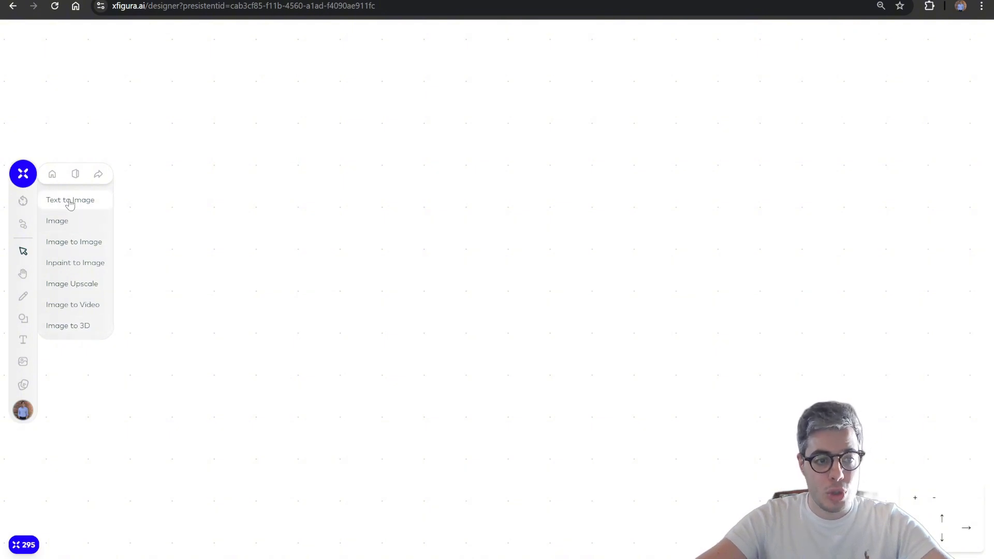
mouse_move(24, 203)
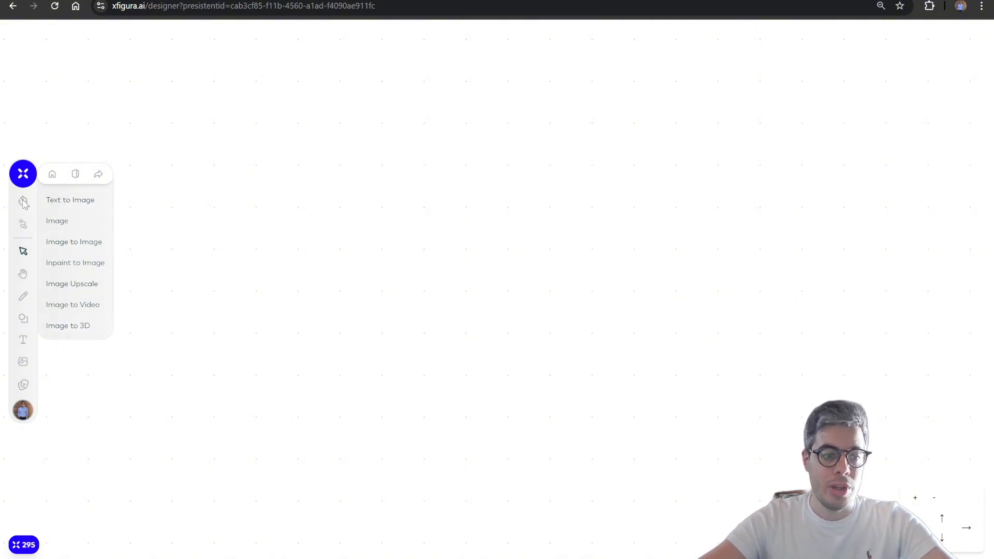
left_click(23, 224)
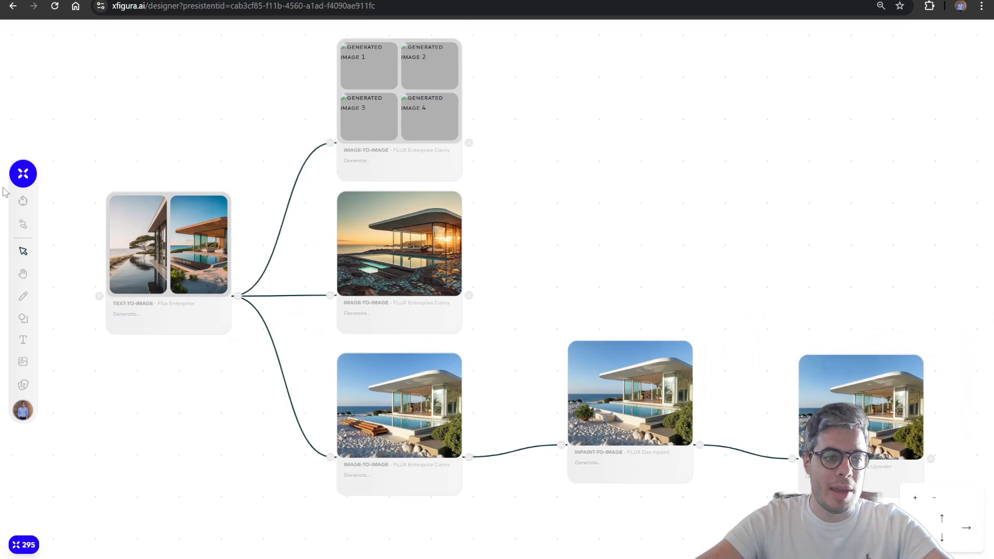
- Browse the workflow templates: Image Ideation, Text to 3D, Text to Video, Text to All
left_click(23, 224)
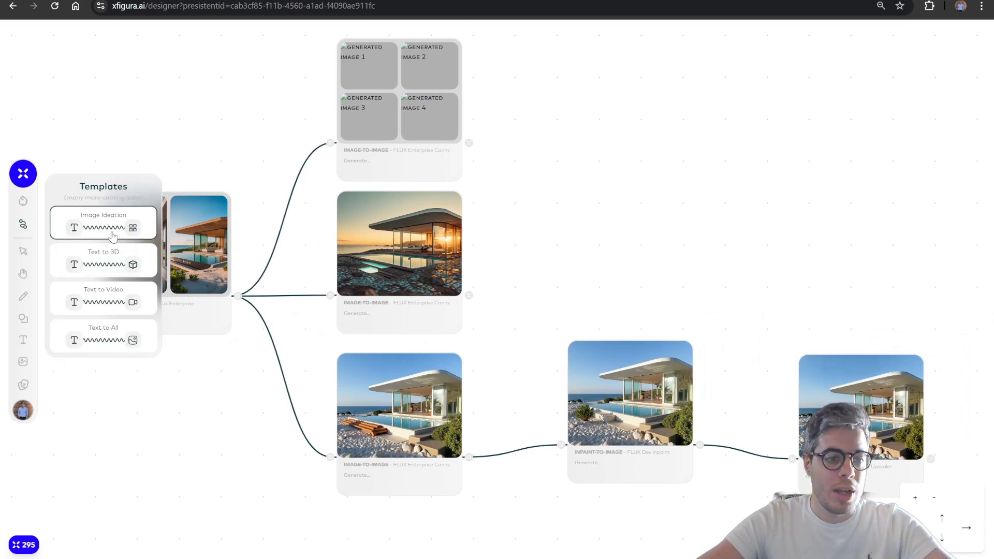
mouse_move(533, 250)
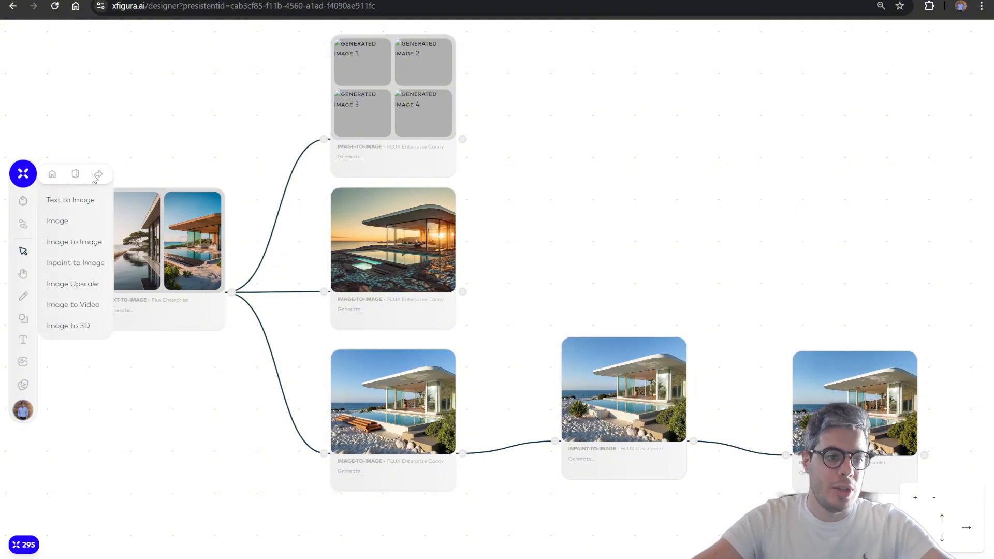
mouse_move(182, 136)
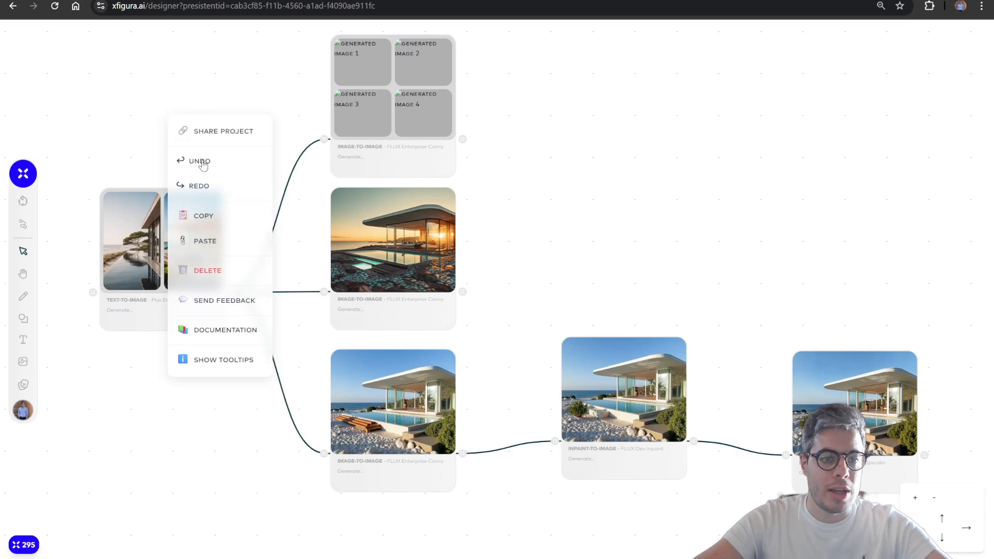
mouse_move(226, 121)
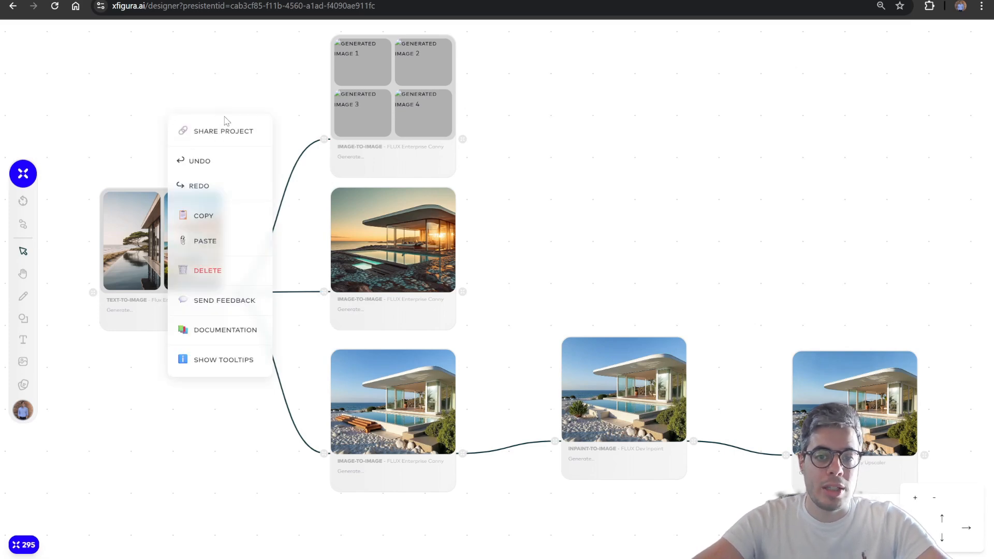
mouse_move(237, 153)
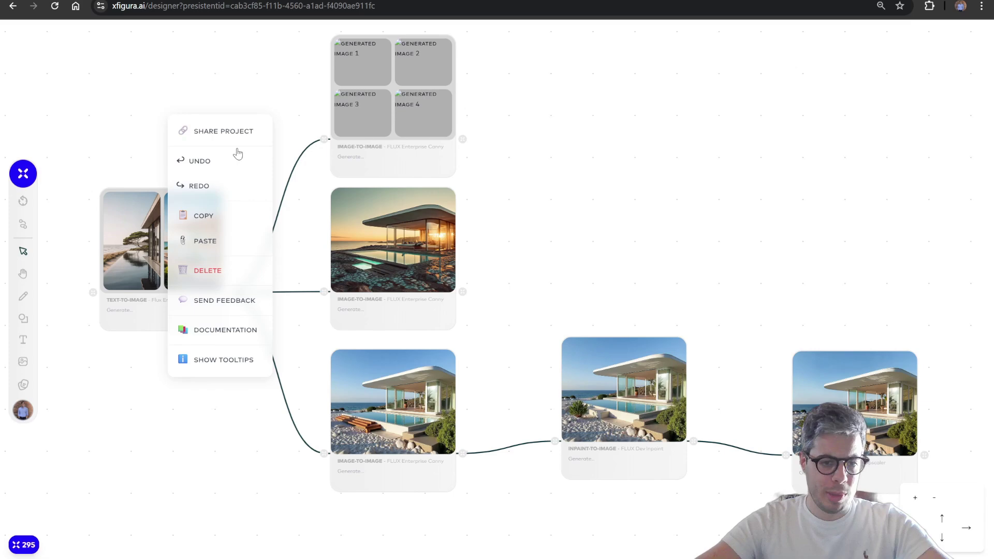
mouse_move(682, 237)
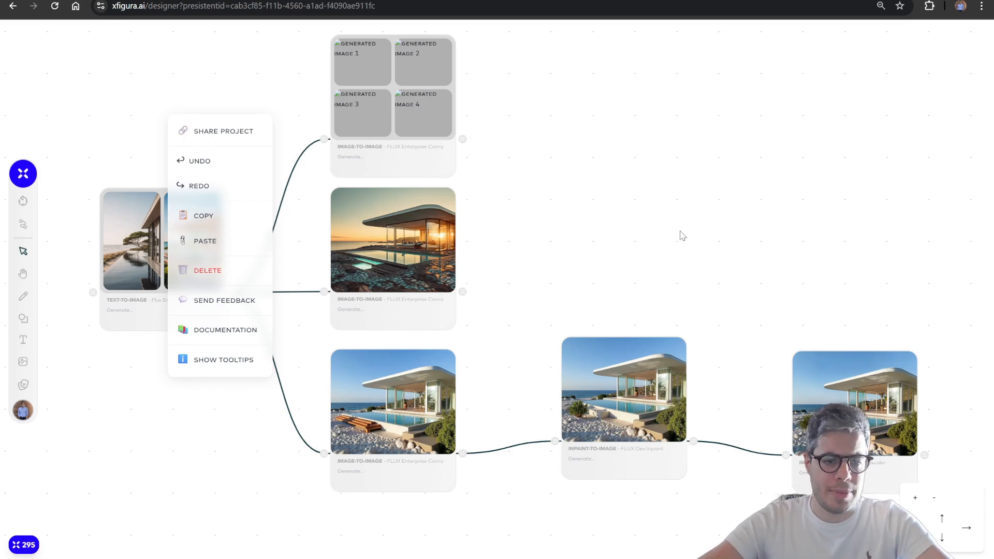
mouse_move(218, 333)
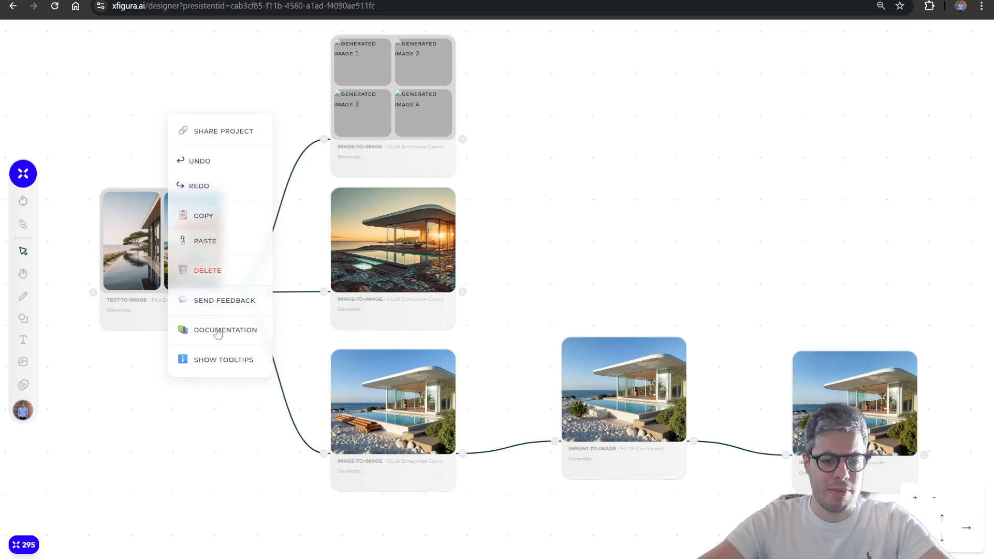
mouse_move(552, 243)
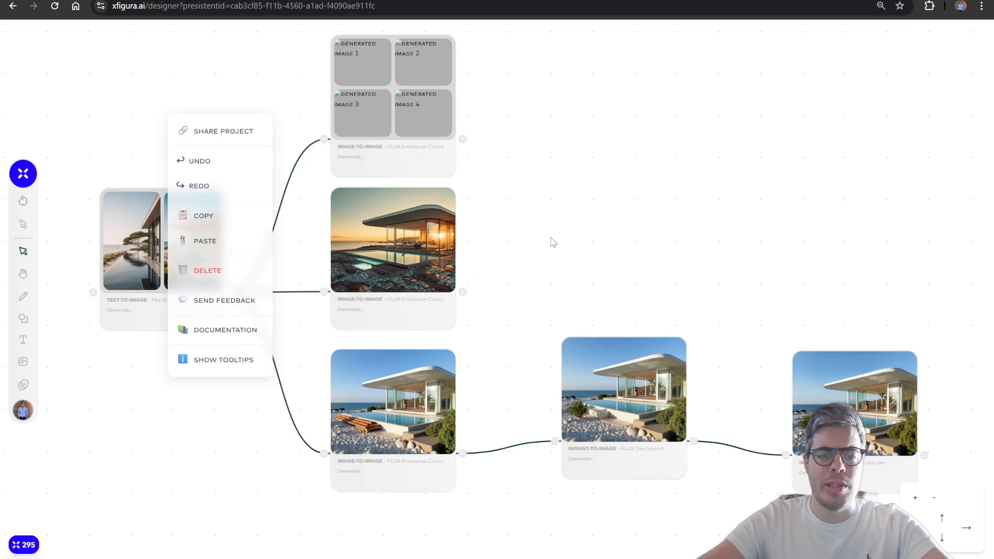
mouse_move(546, 207)
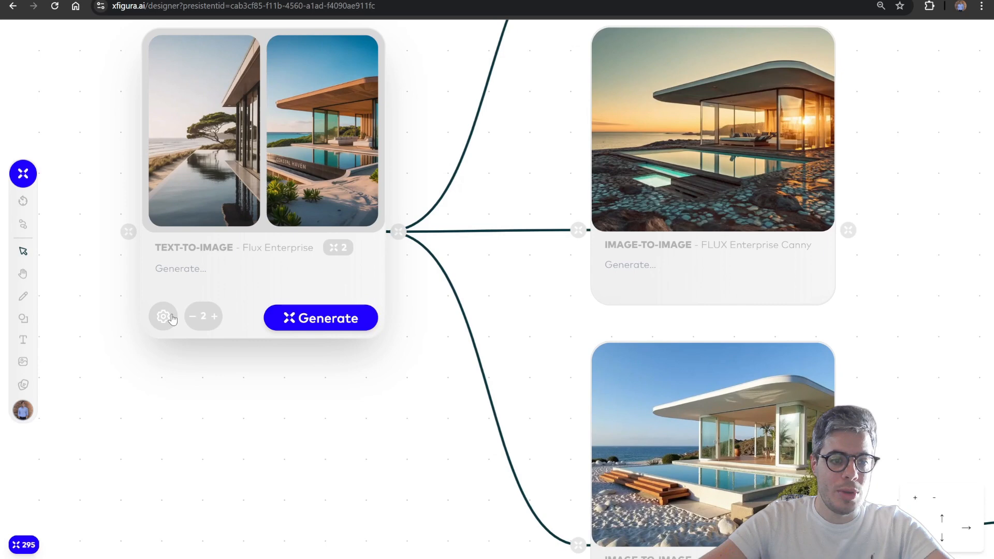
- Lower the Text-to-Image node's image count to 1 in its settings
left_click(164, 315)
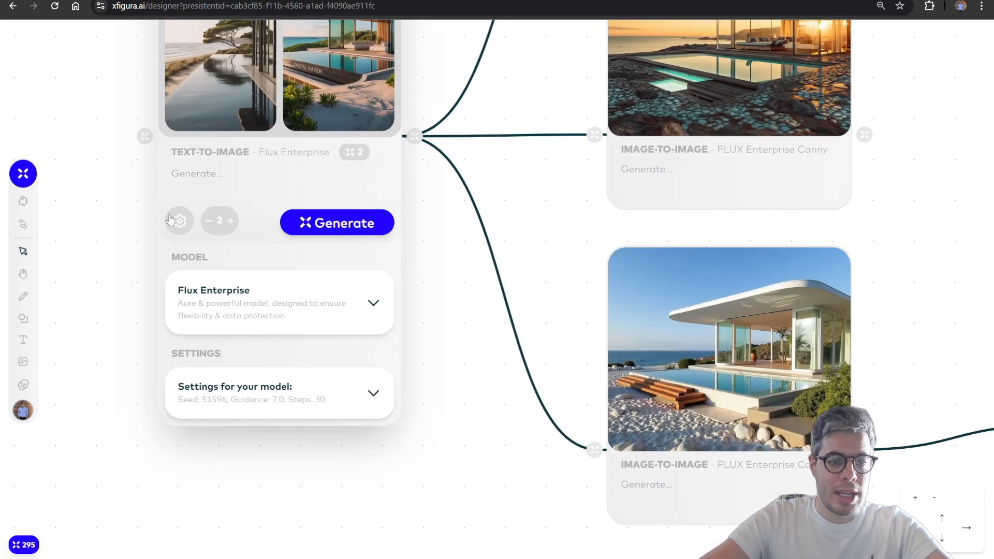
mouse_move(220, 239)
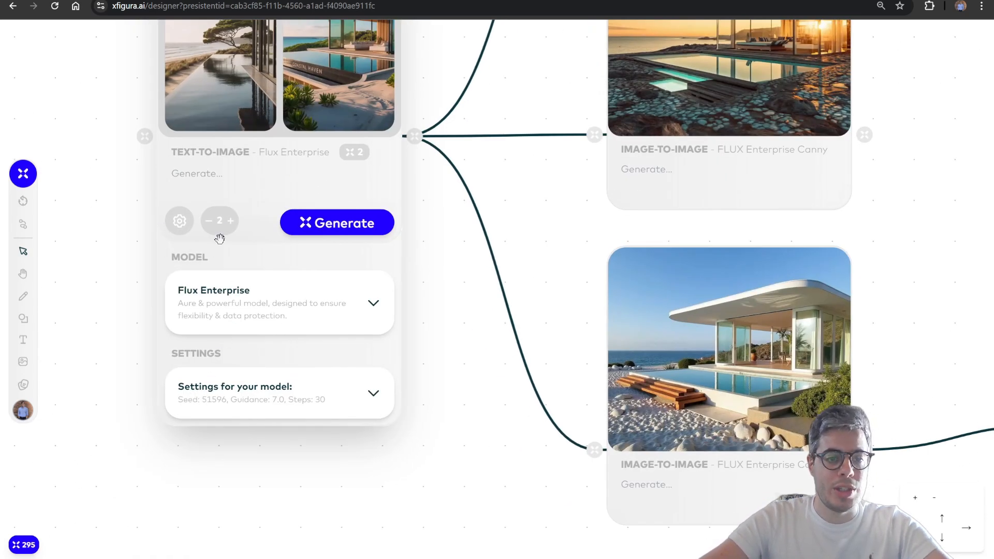
mouse_move(186, 158)
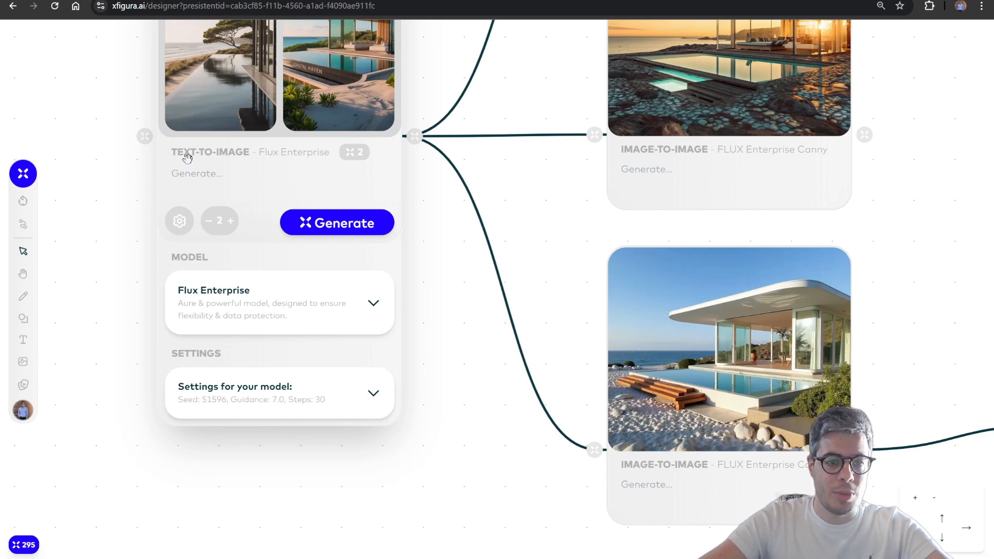
mouse_move(218, 209)
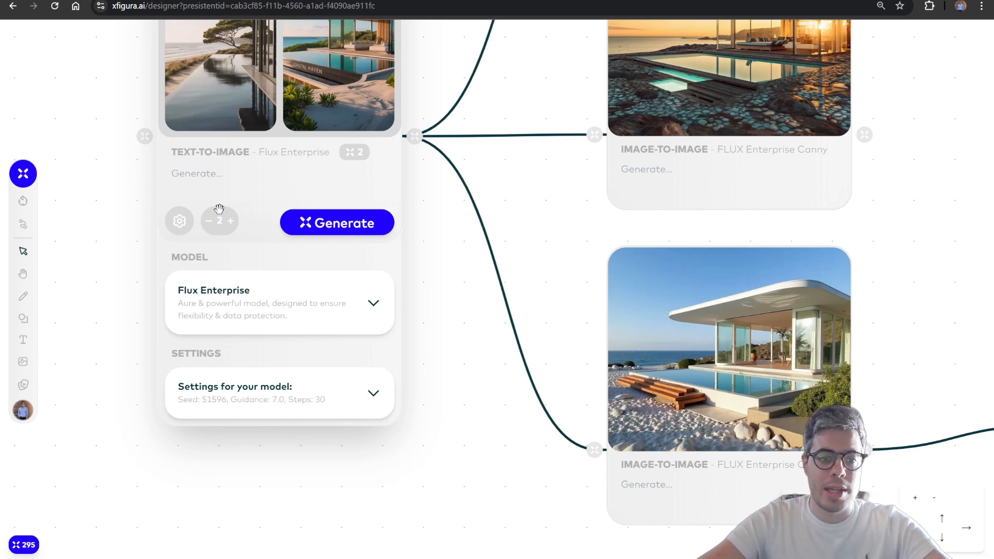
left_click(207, 220)
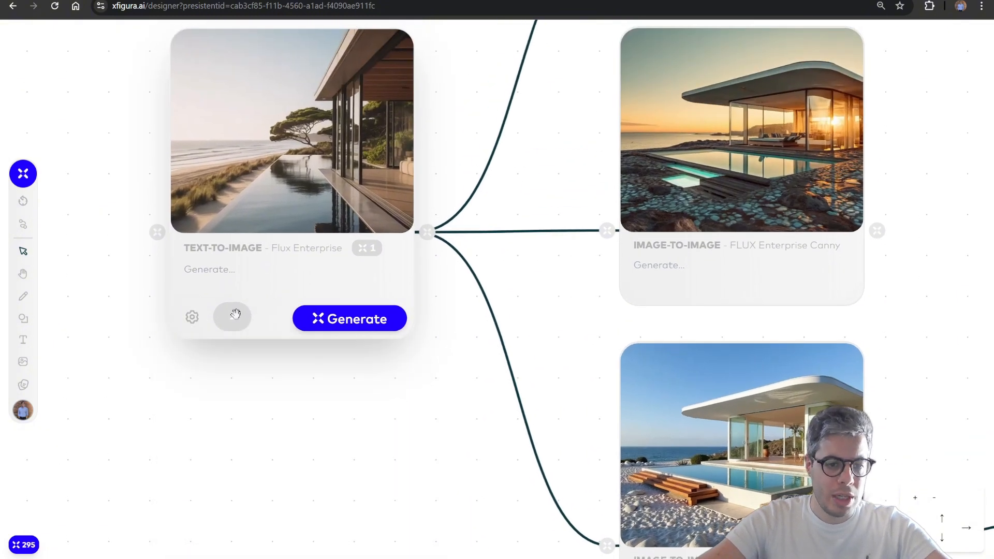
- Replace Flux Enterprise with Ideogram 3.0 as the Text-to-Image model
left_click(192, 316)
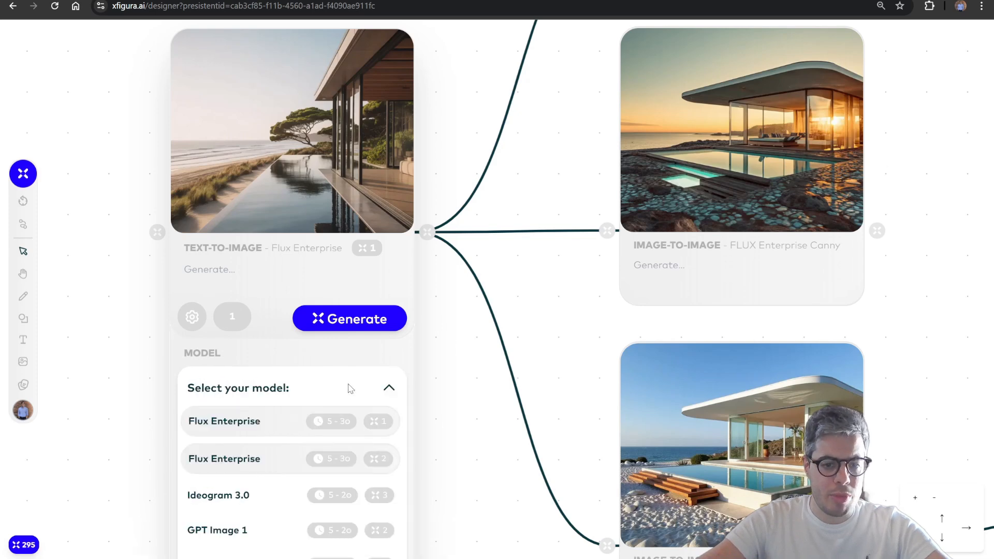
scroll("down", 3)
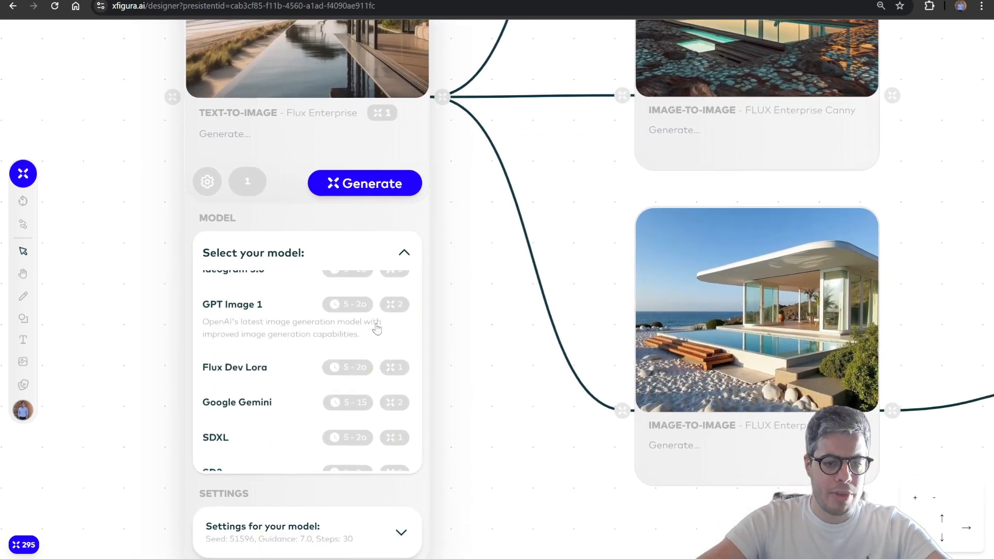
scroll("down", 3)
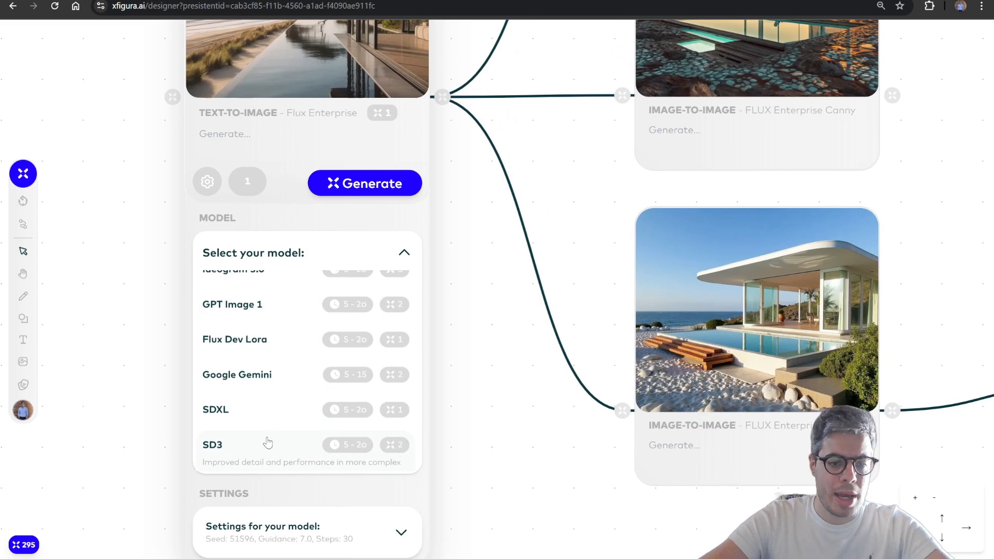
scroll("up", 3)
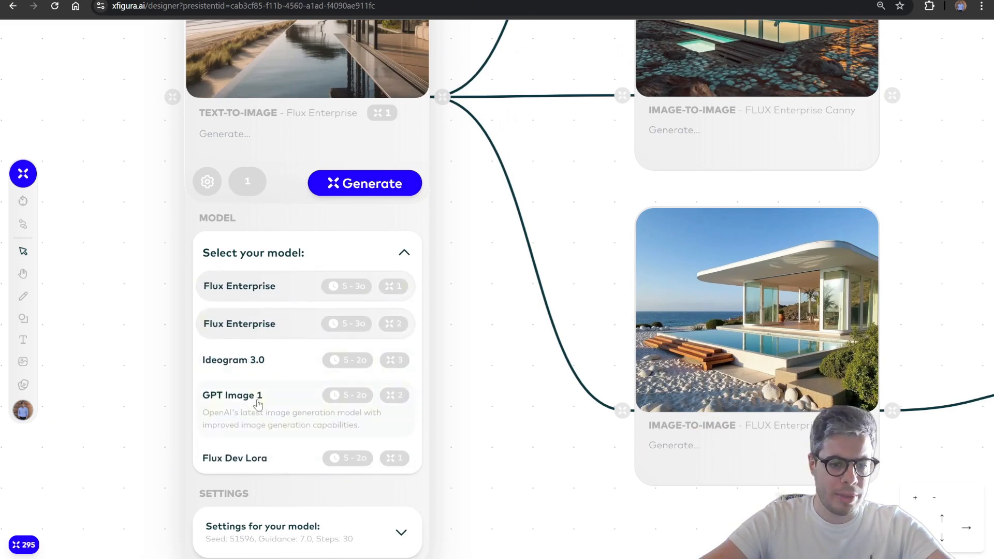
left_click(233, 359)
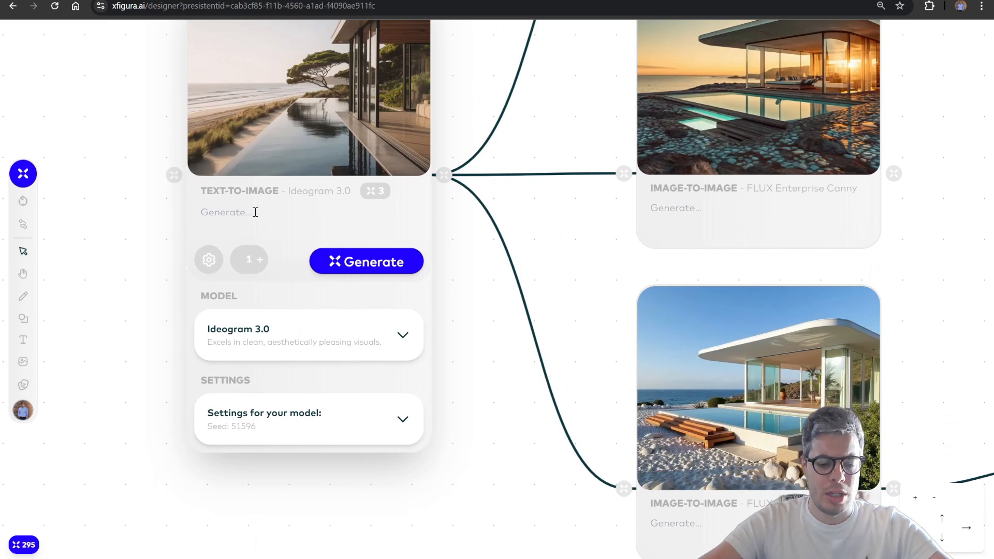
- Prompt a frontal minimal midrise Boston residential building, set count to 2, and generate
type("Frontal view of a modern, minimal midrise residential building in Boston, featuring timber cladding and clean architectural lines. The ground floor includes a cozy street-facing café with outdoor seating, blending urban living with natural materials.")
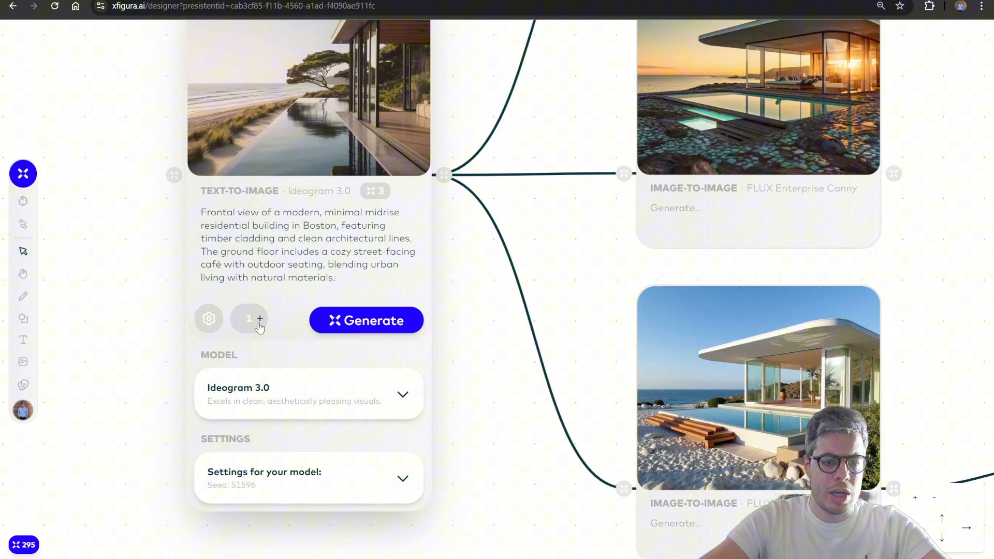
left_click(260, 319)
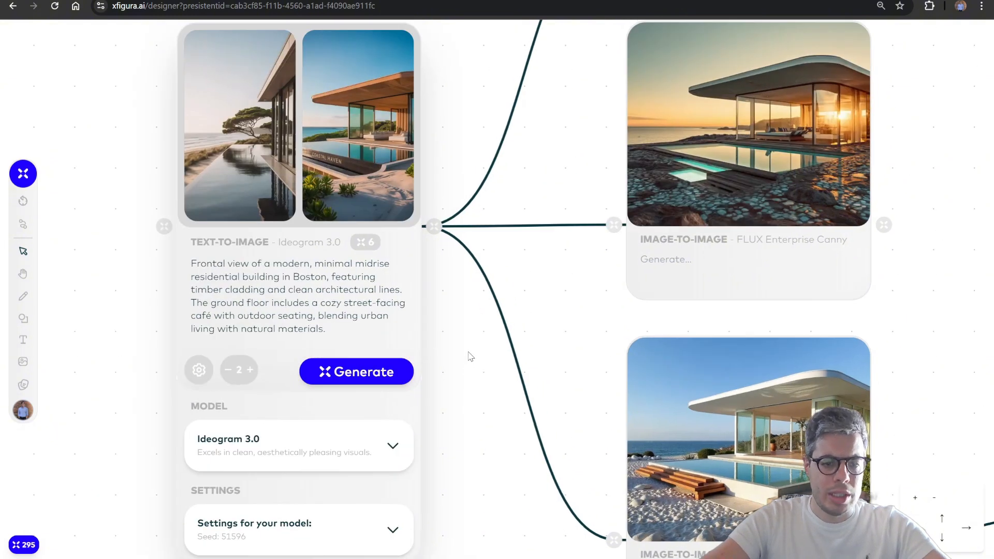
left_click(357, 372)
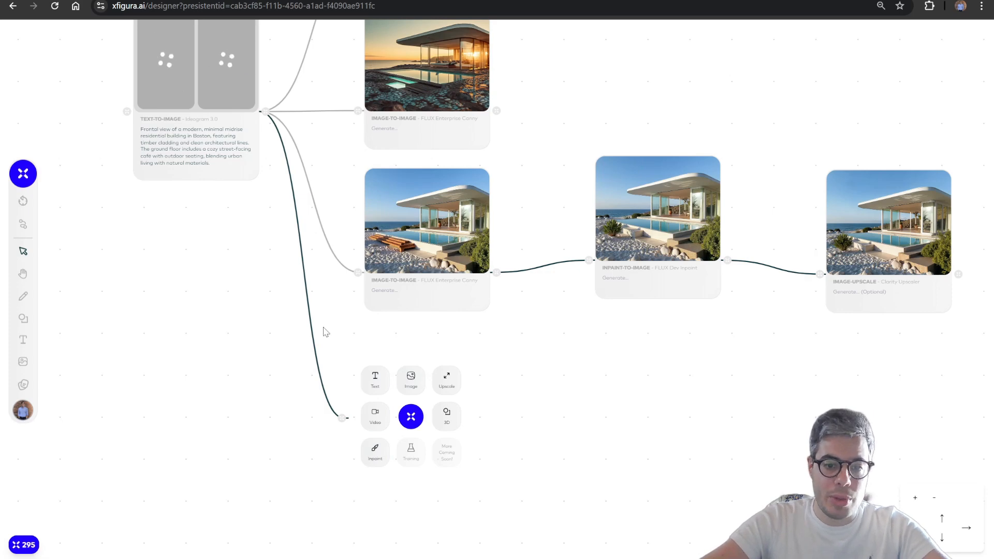
- Branch an image-to-image node off the Text-to-Image output with steps set to High
left_click(410, 379)
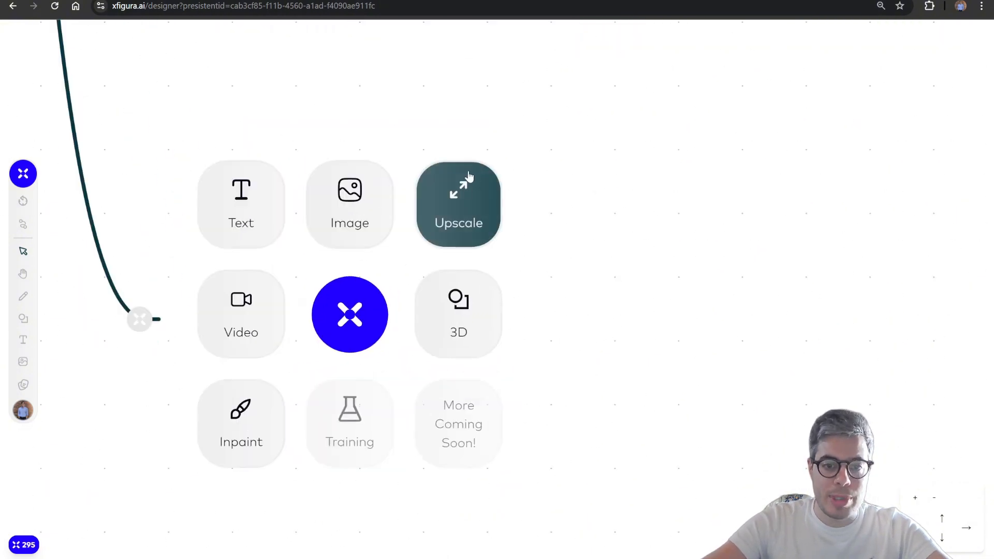
mouse_move(241, 314)
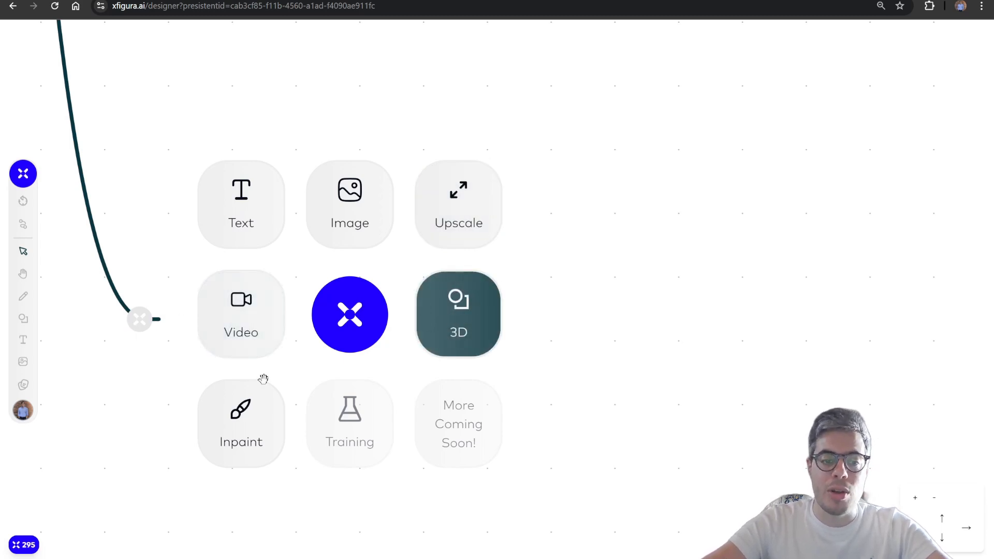
mouse_move(241, 425)
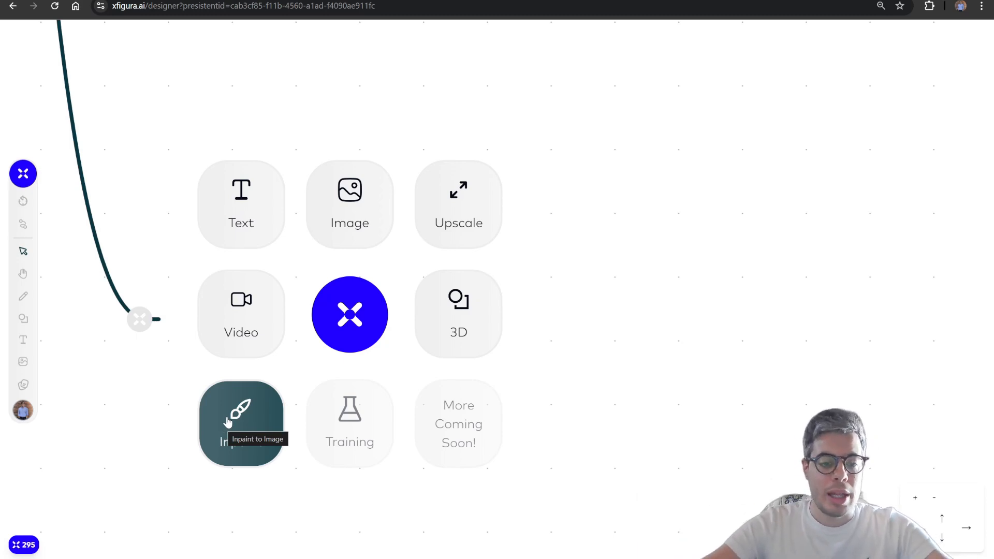
mouse_move(299, 308)
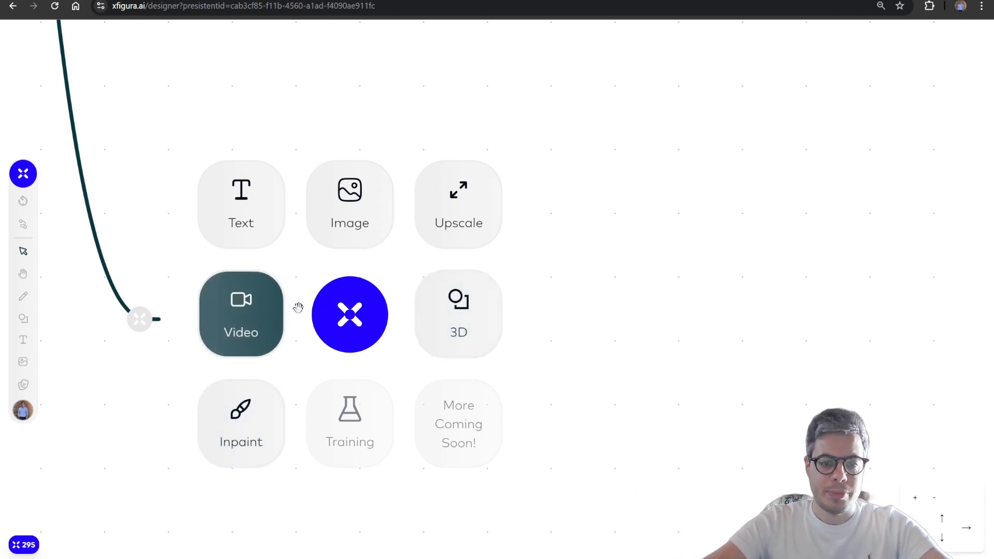
left_click(458, 204)
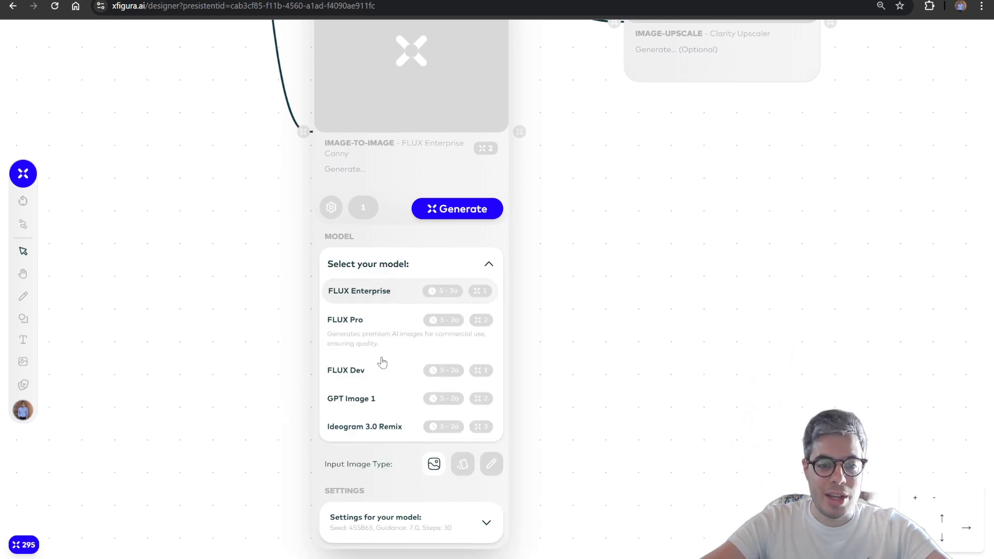
scroll("down", 3)
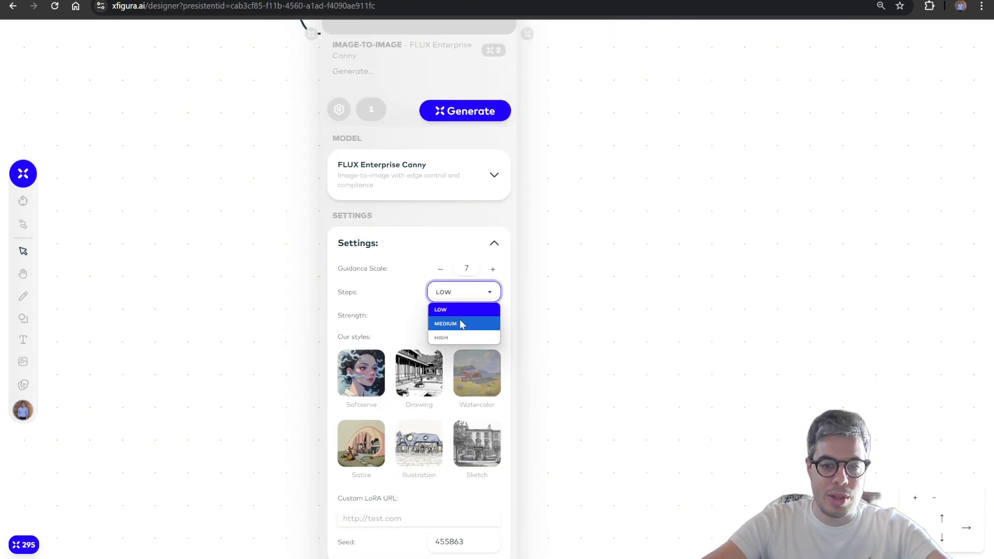
left_click(442, 337)
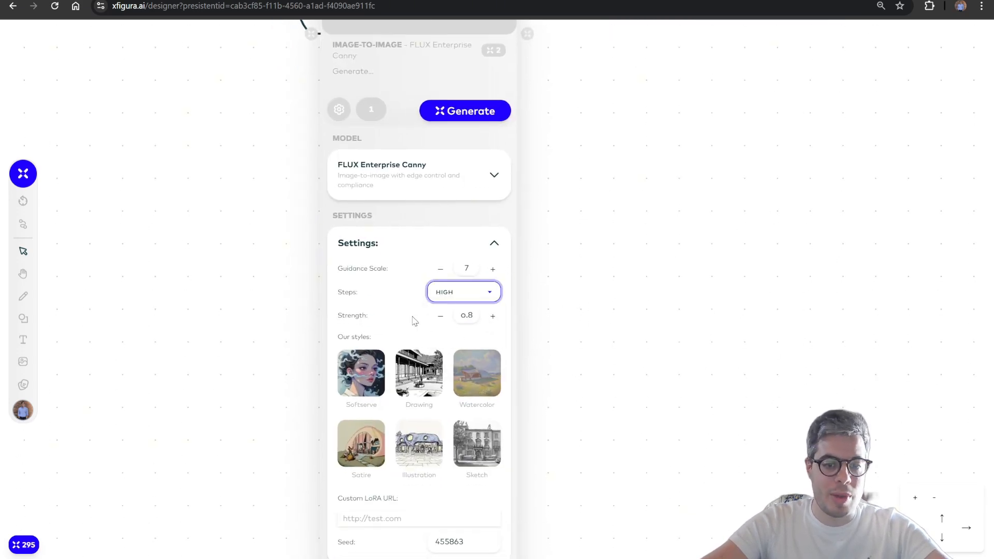
mouse_move(569, 436)
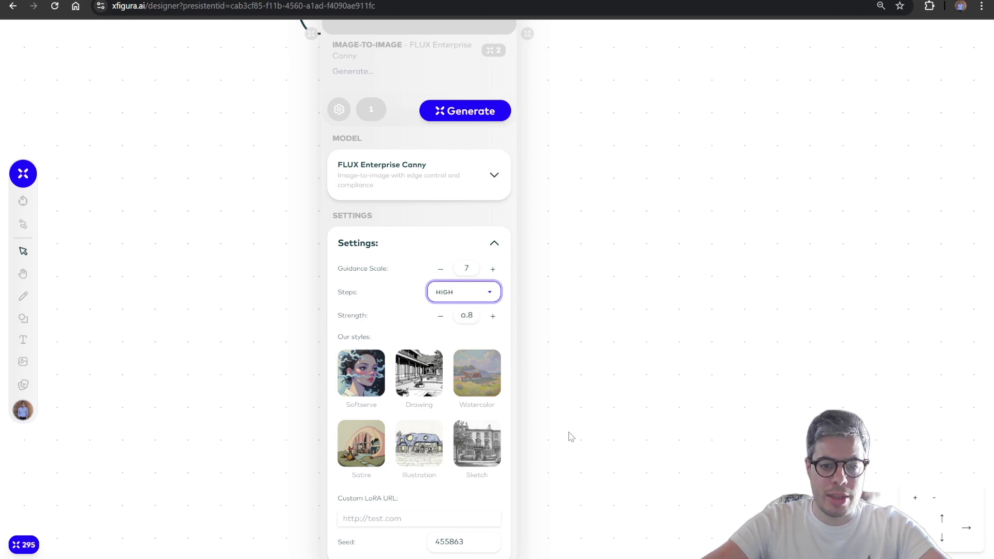
scroll("down", 3)
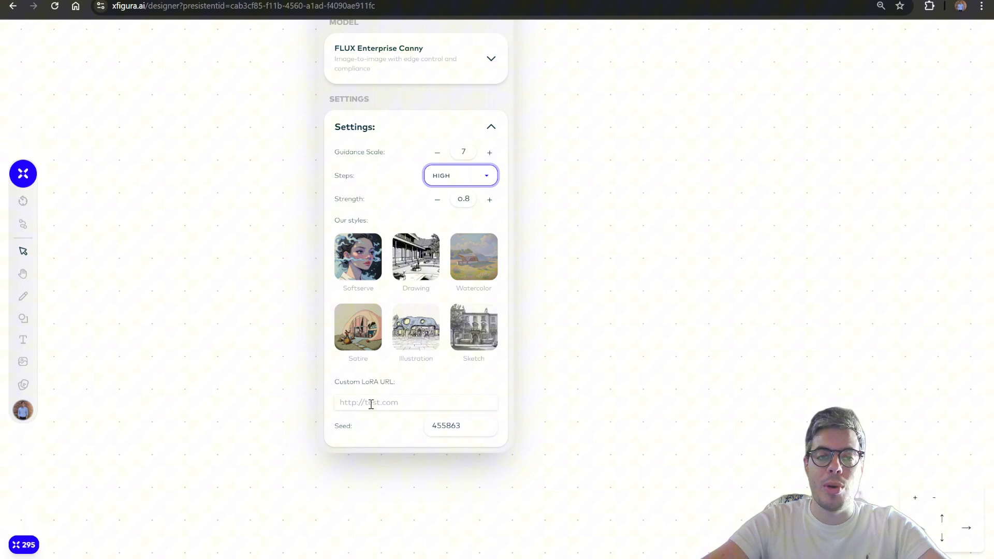
scroll("up", 3)
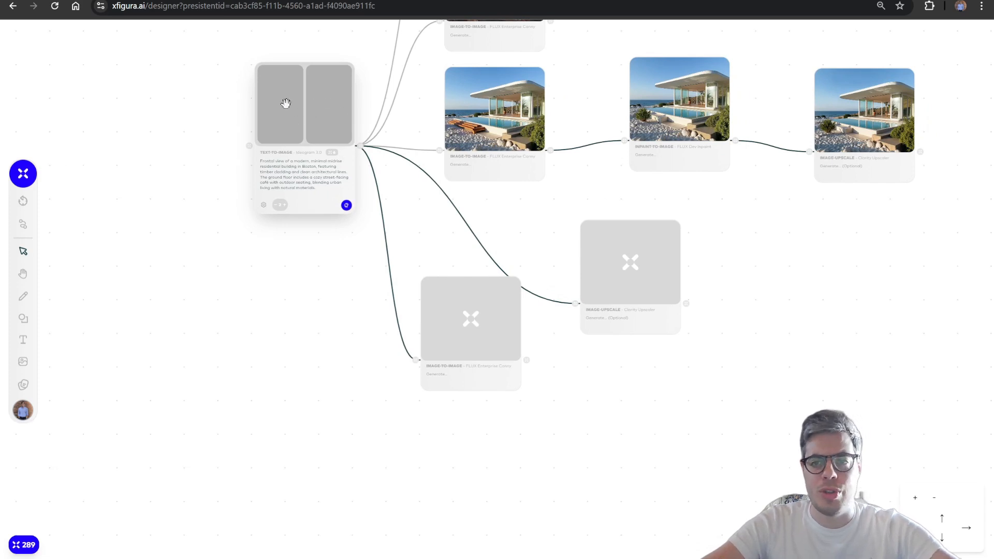
- Switch the new image-to-image node's model to Google Gemini
left_click(471, 319)
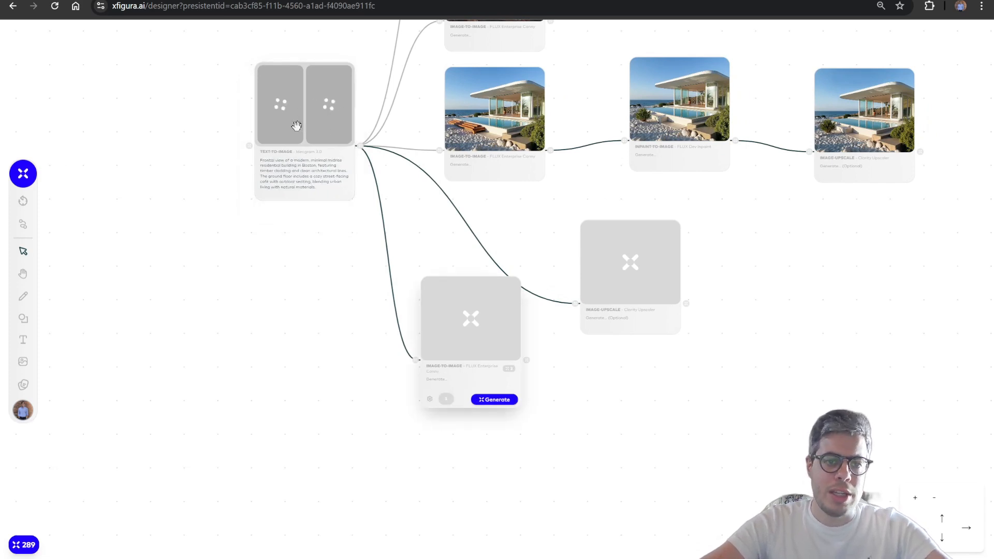
mouse_move(561, 432)
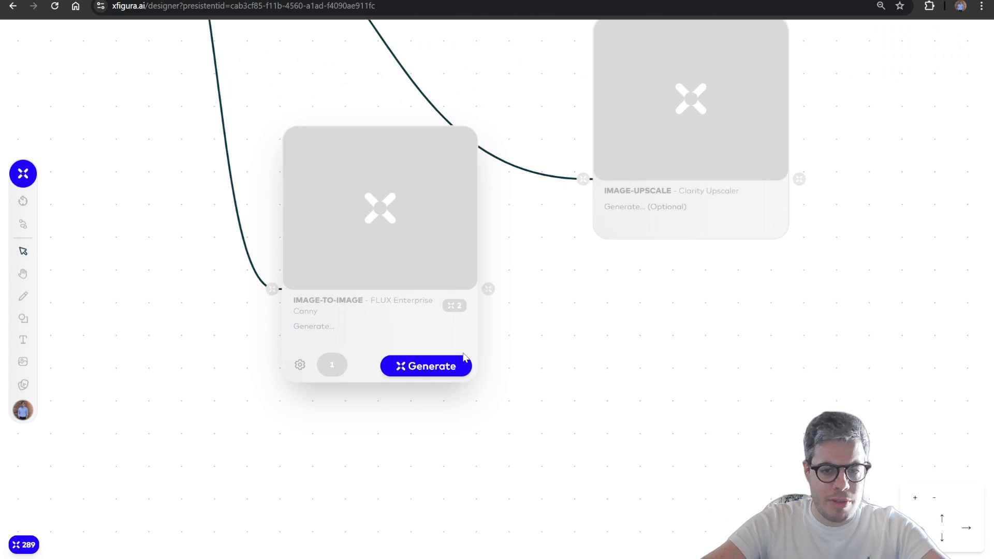
left_click(300, 361)
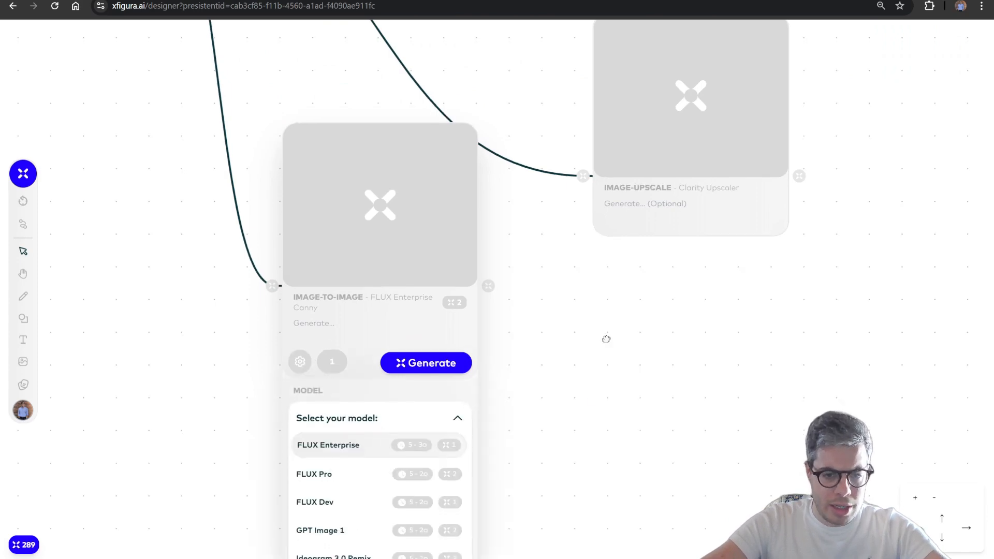
scroll("down", 3)
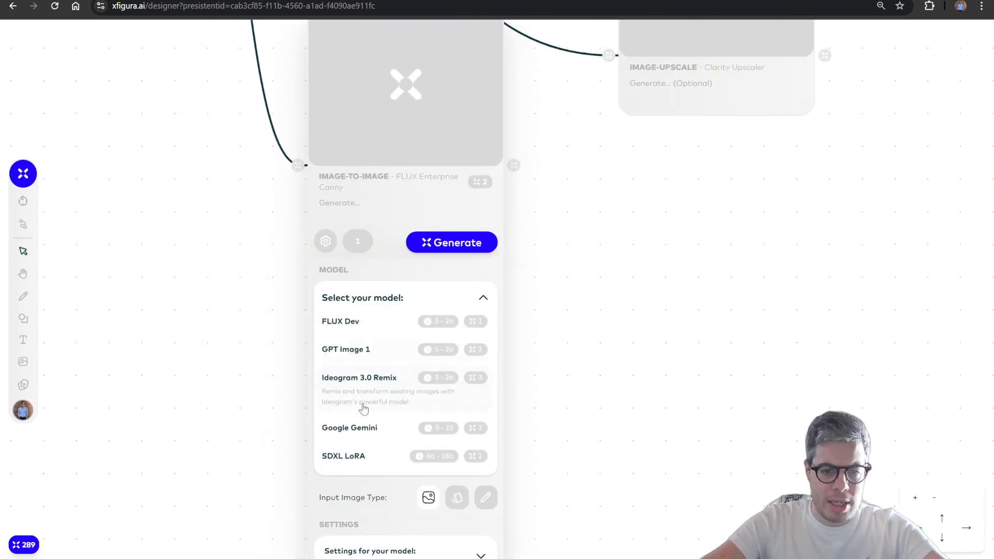
left_click(349, 427)
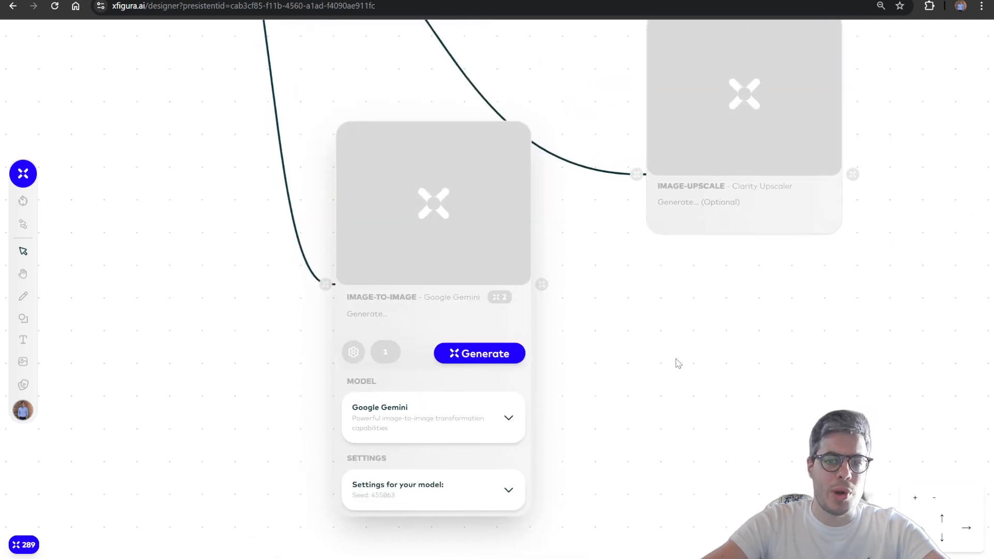
mouse_move(406, 316)
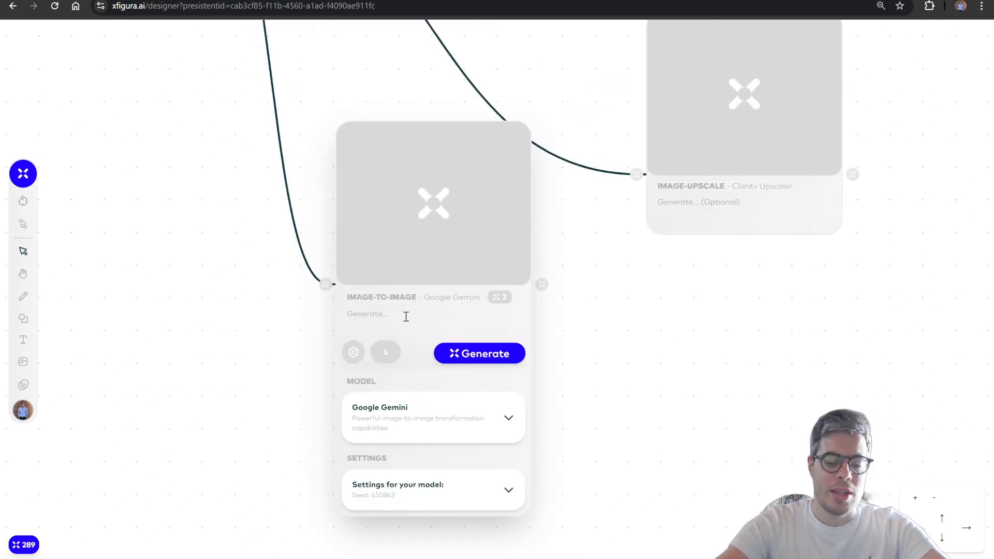
- Enter the prompt 'make this image into an evening scene'
type("make this")
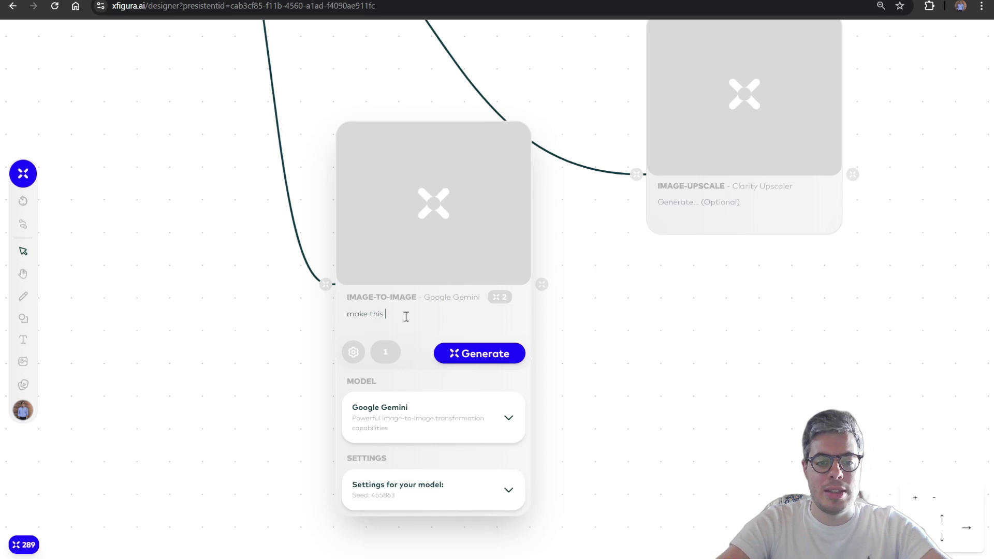
type("image into an")
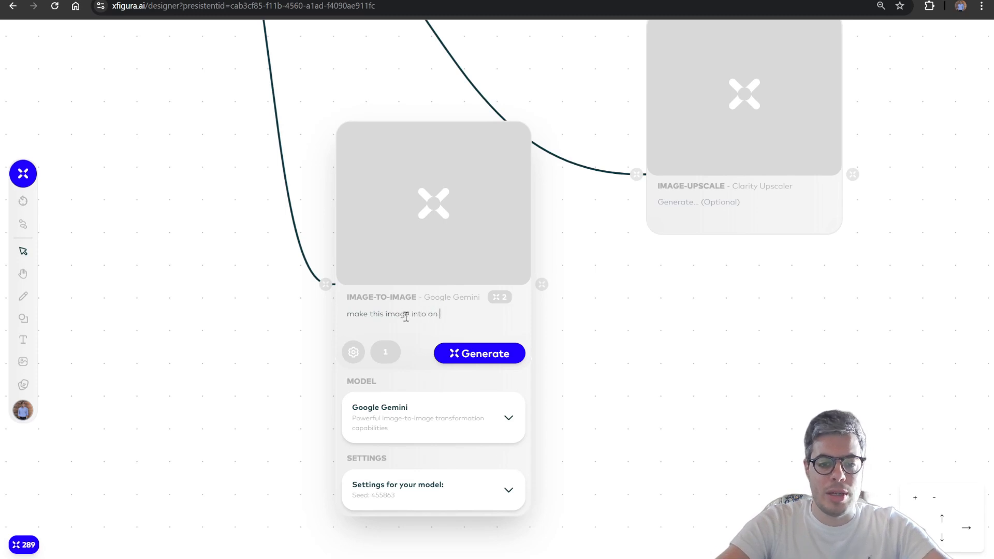
type("evening scene")
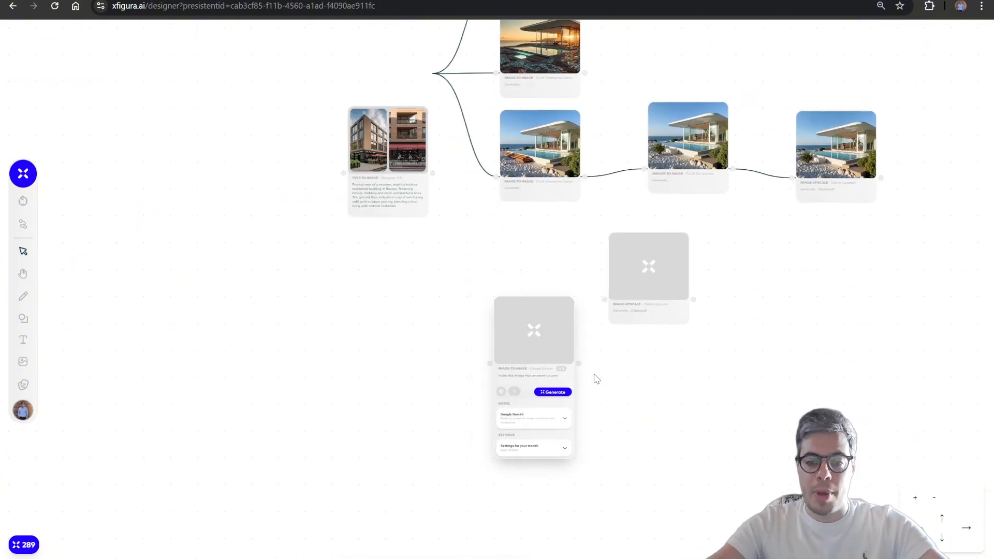
mouse_move(466, 265)
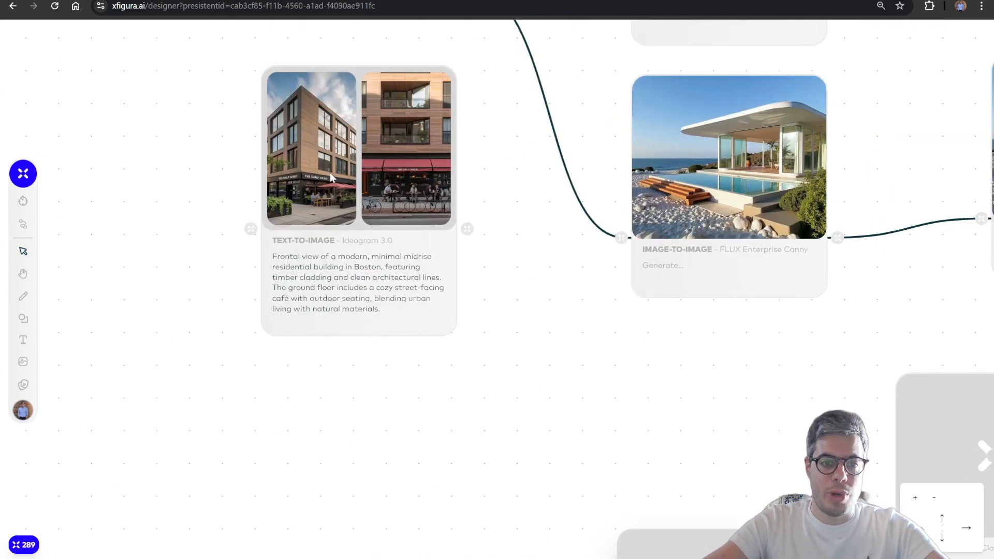
left_click(406, 146)
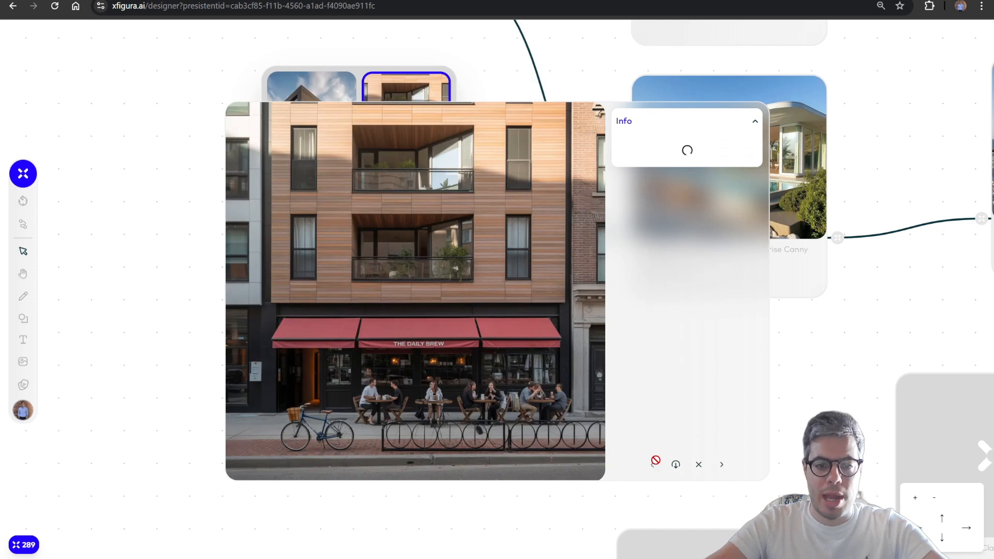
left_click(721, 464)
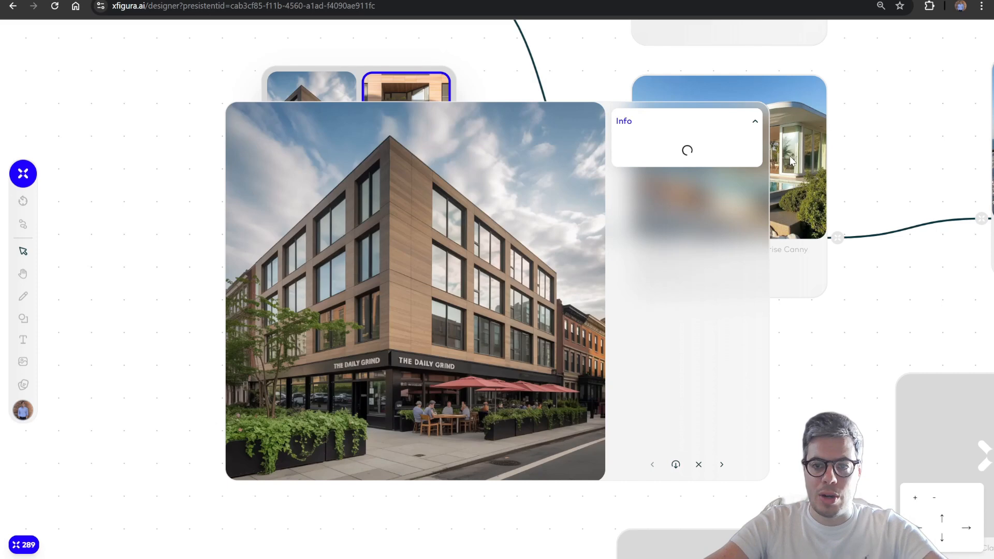
mouse_move(673, 288)
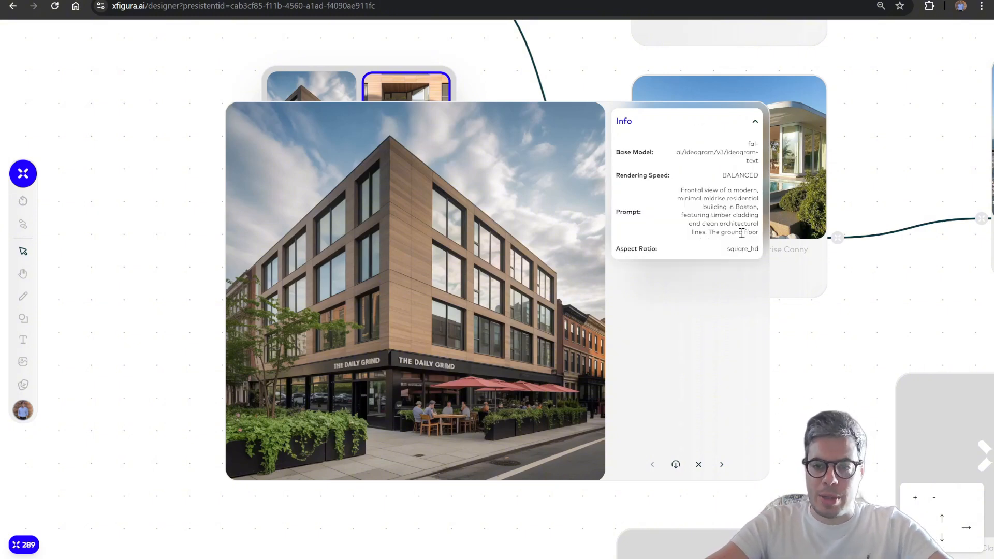
mouse_move(698, 187)
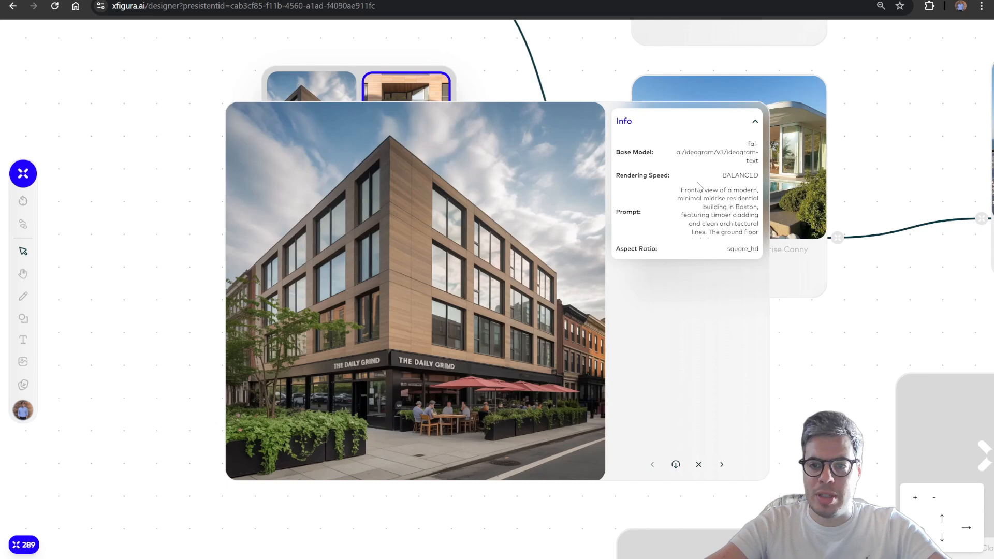
mouse_move(667, 312)
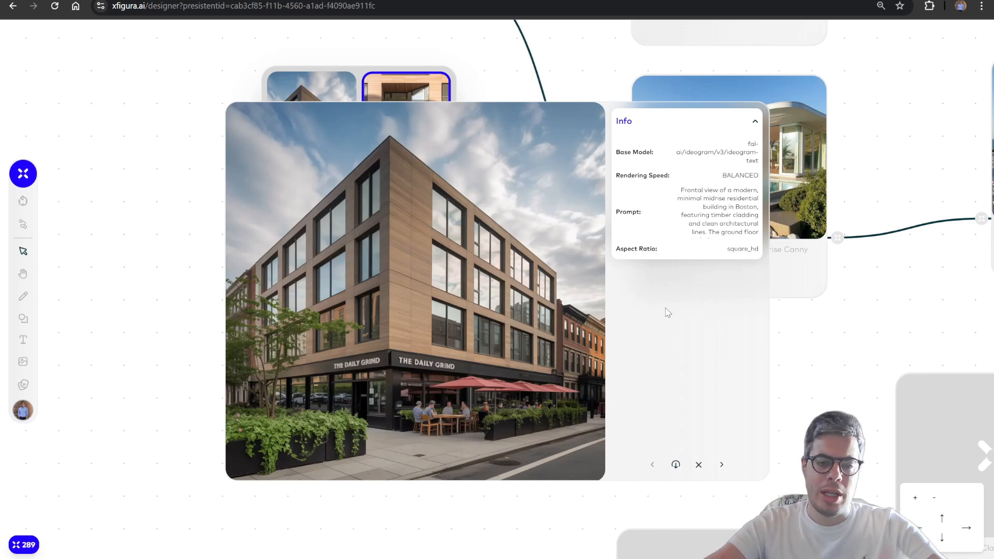
mouse_move(698, 465)
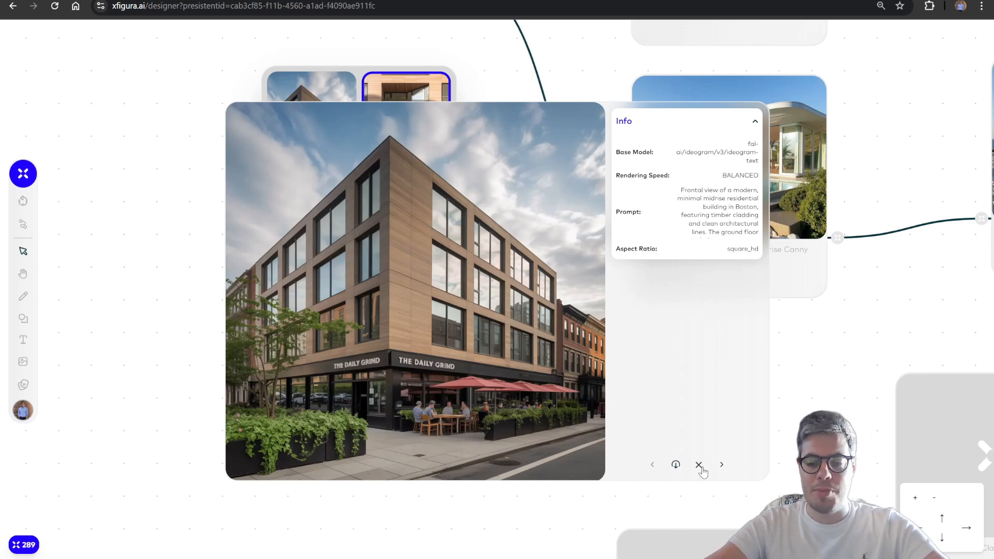
left_click(698, 465)
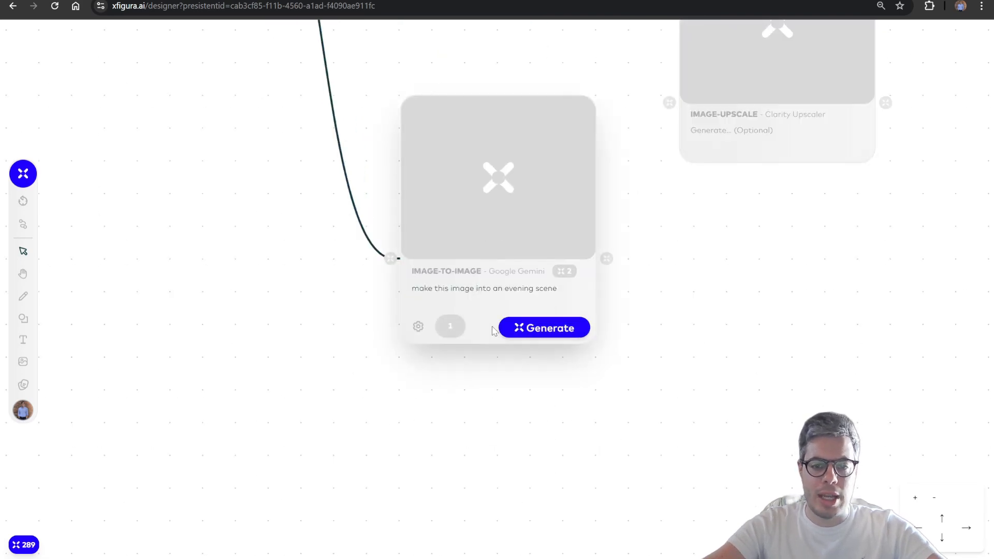
- Generate the evening-scene image on the Google Gemini image-to-image node
left_click(418, 326)
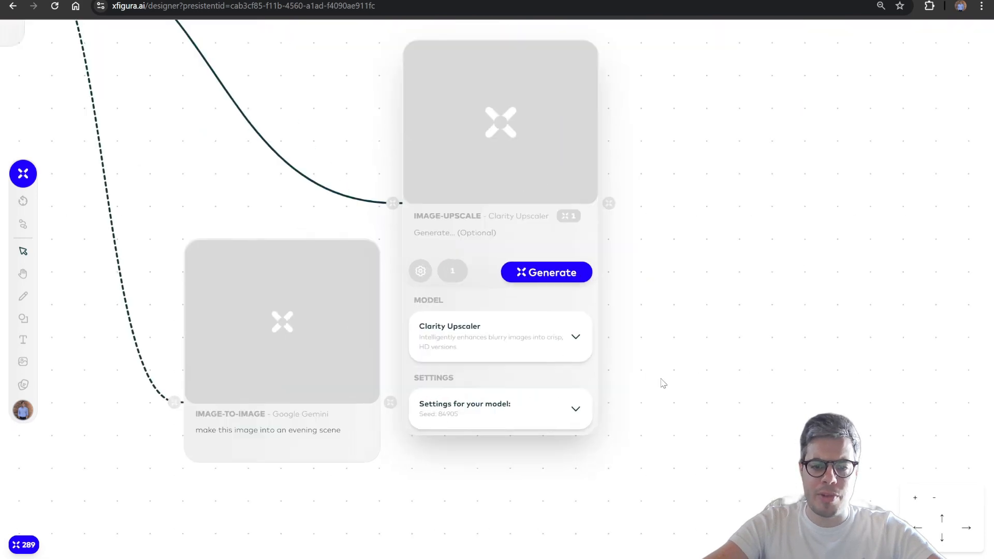
- Switch the Image-Upscale node to Magnific at 4x scale and run the upscale
left_click(500, 336)
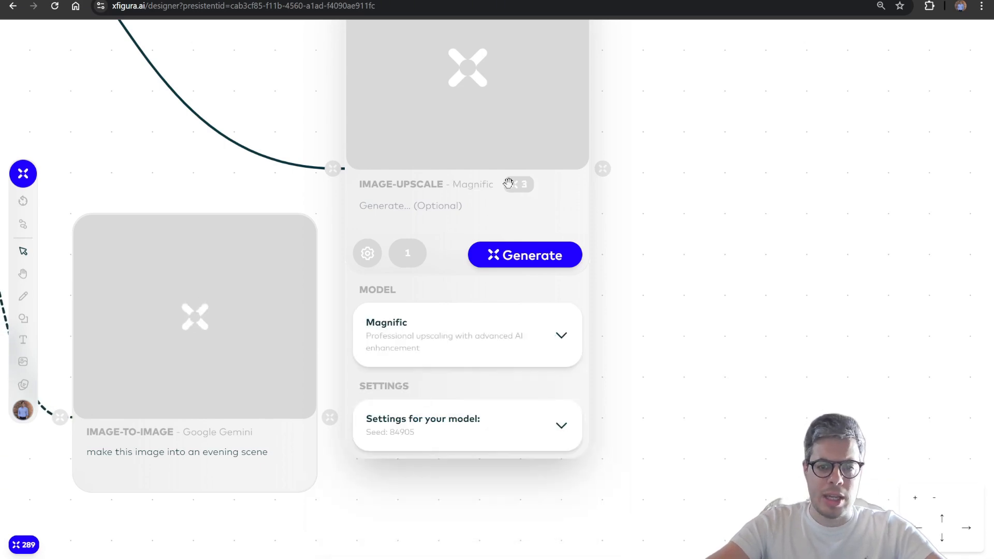
left_click(467, 425)
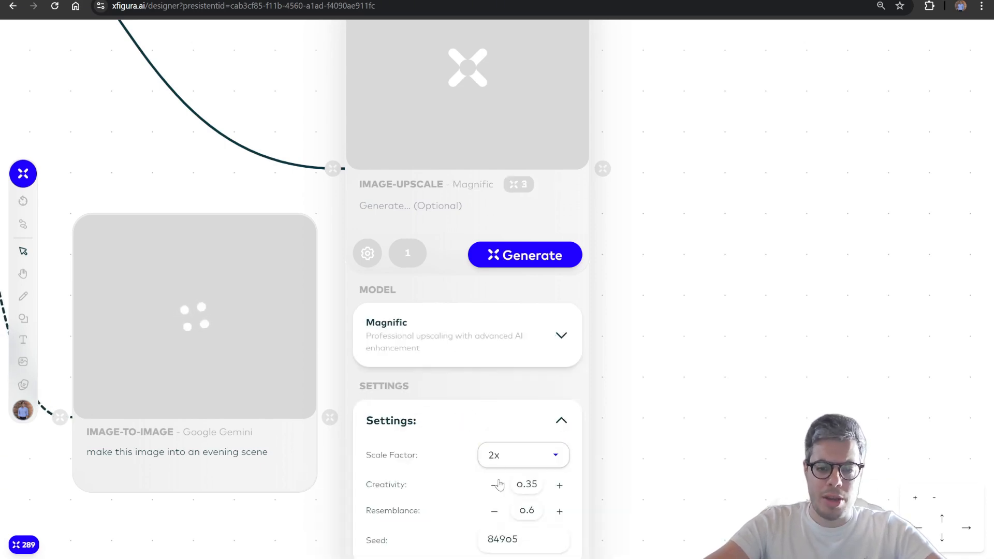
left_click(523, 455)
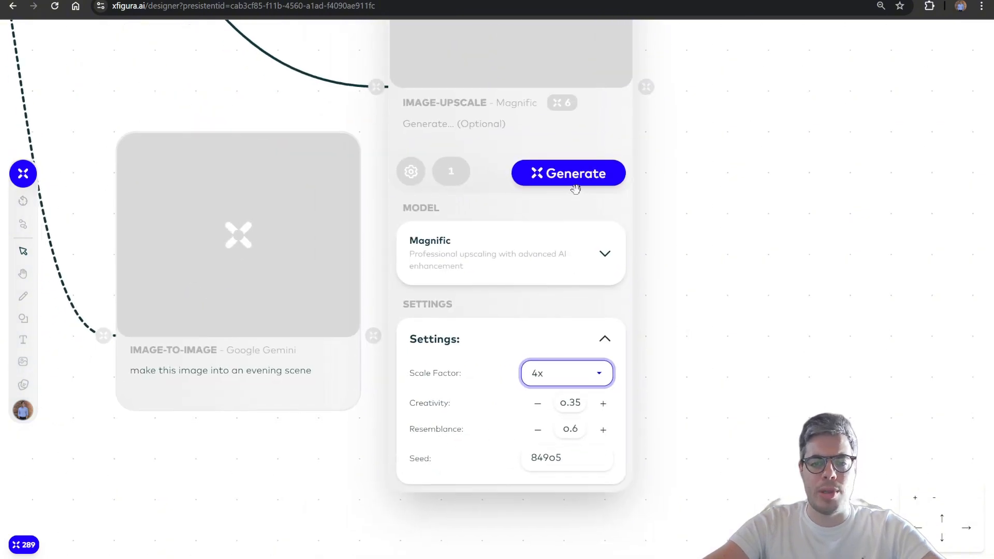
left_click(567, 173)
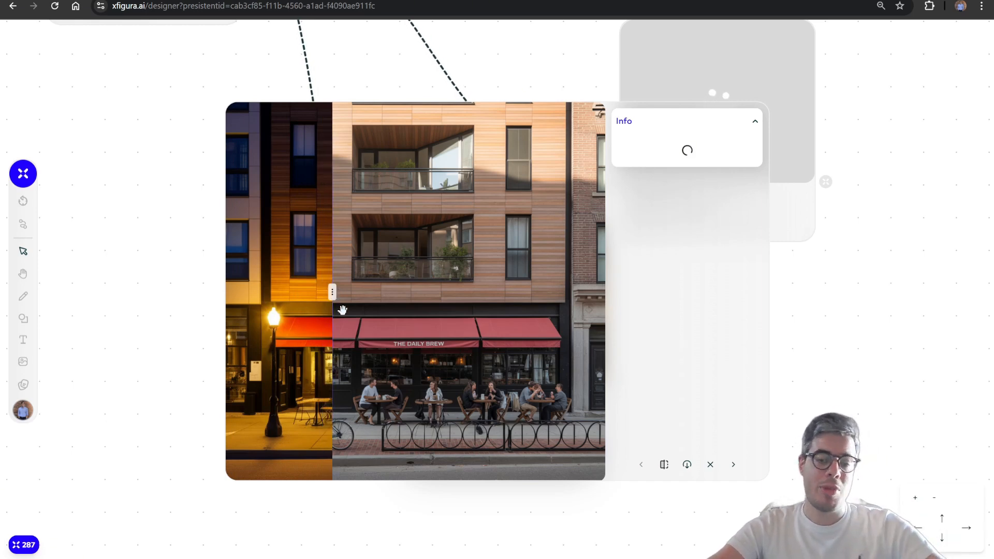
mouse_move(350, 292)
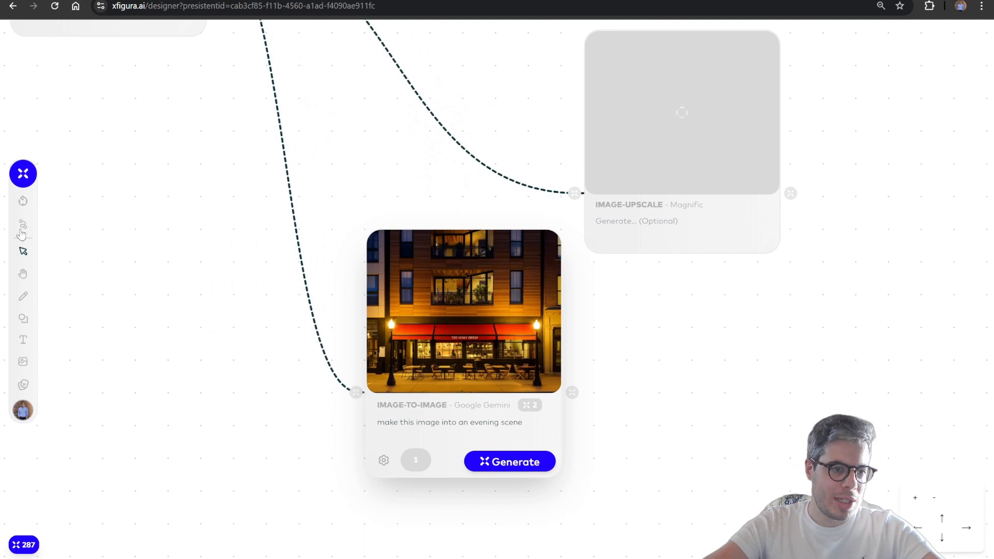
- Select a tool from the left toolbar to annotate the canvas
left_click(23, 225)
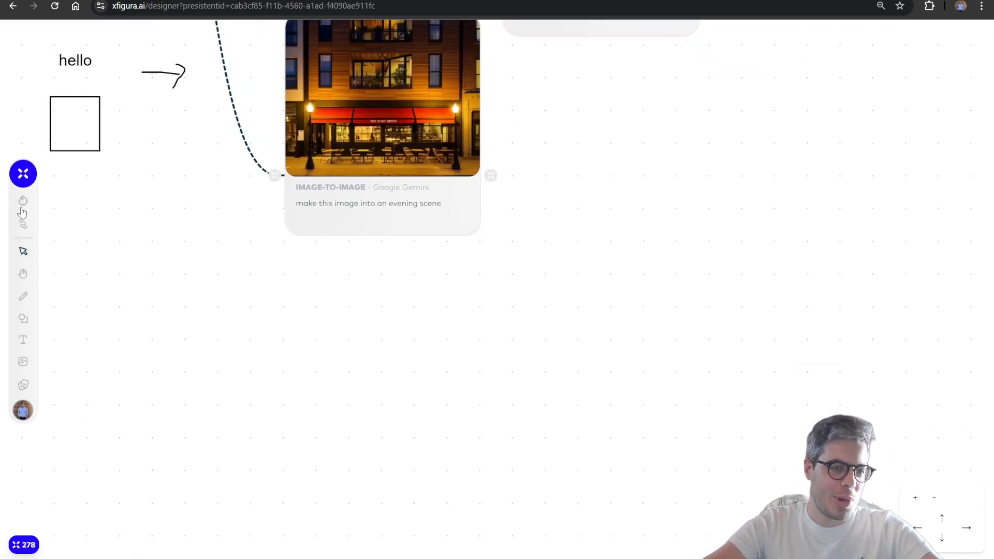
- Open the History panel from the left toolbar
left_click(23, 201)
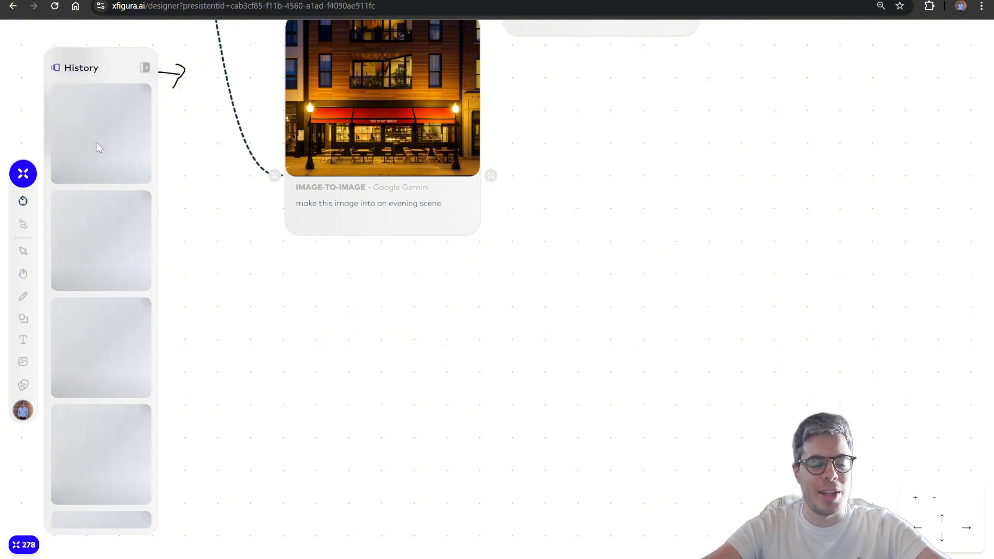
mouse_move(139, 230)
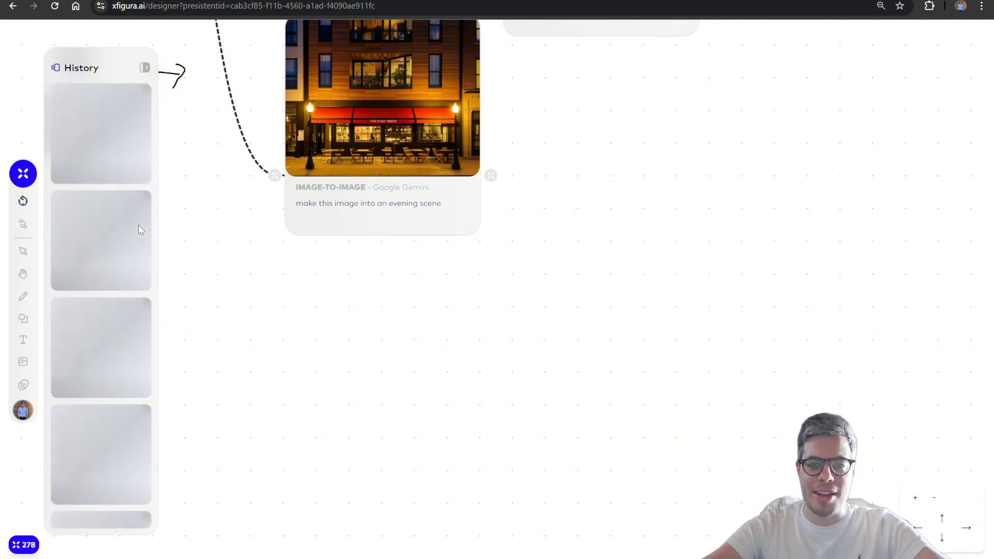